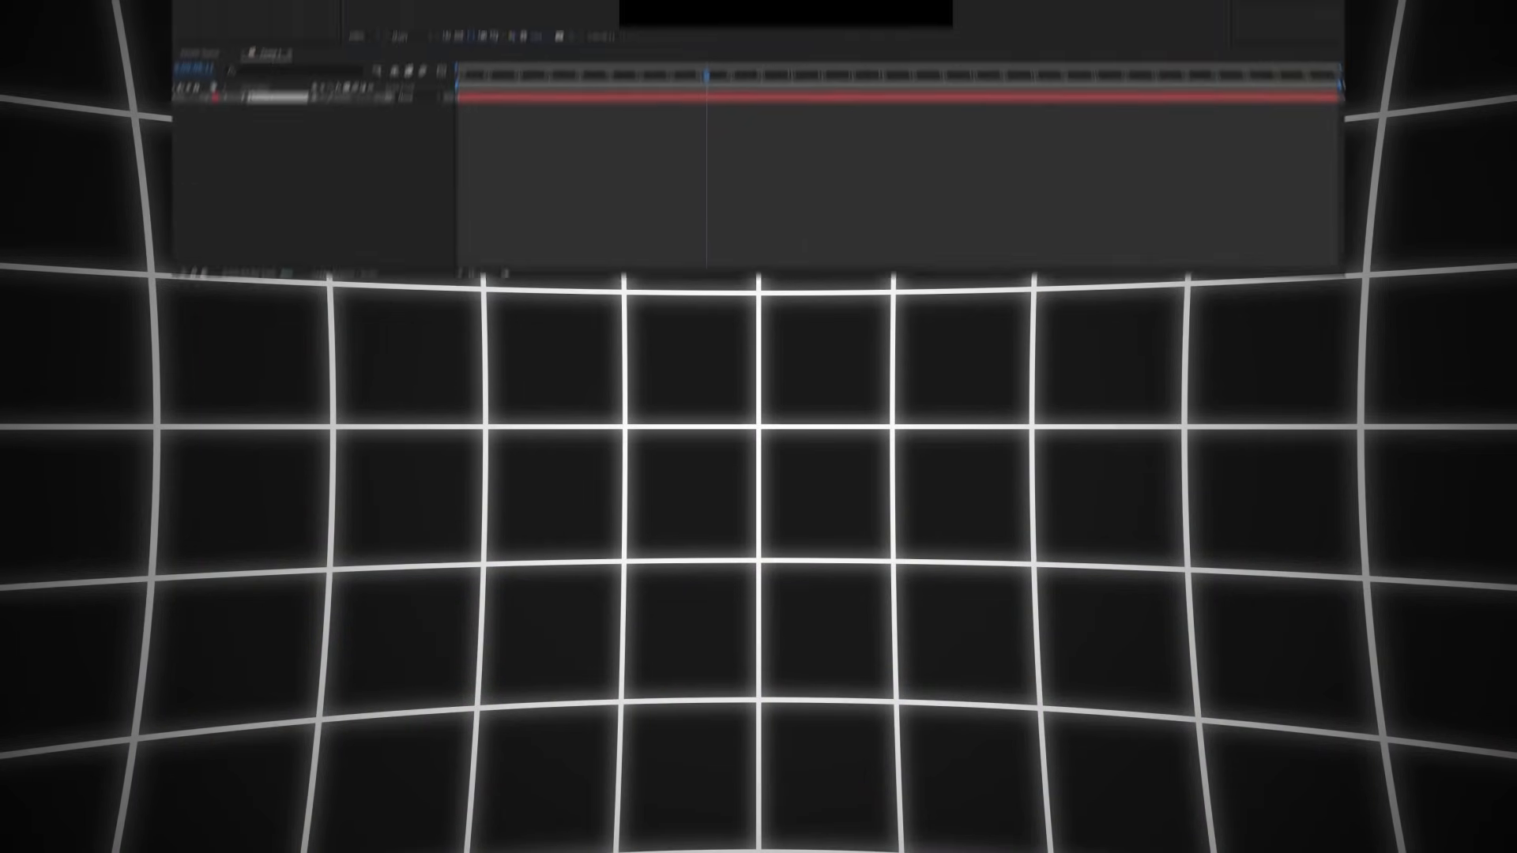
- Create a new text layer reading TEXT EXAMPLE 1 in the composition
{"action": "key", "text": "ctrl+t"}
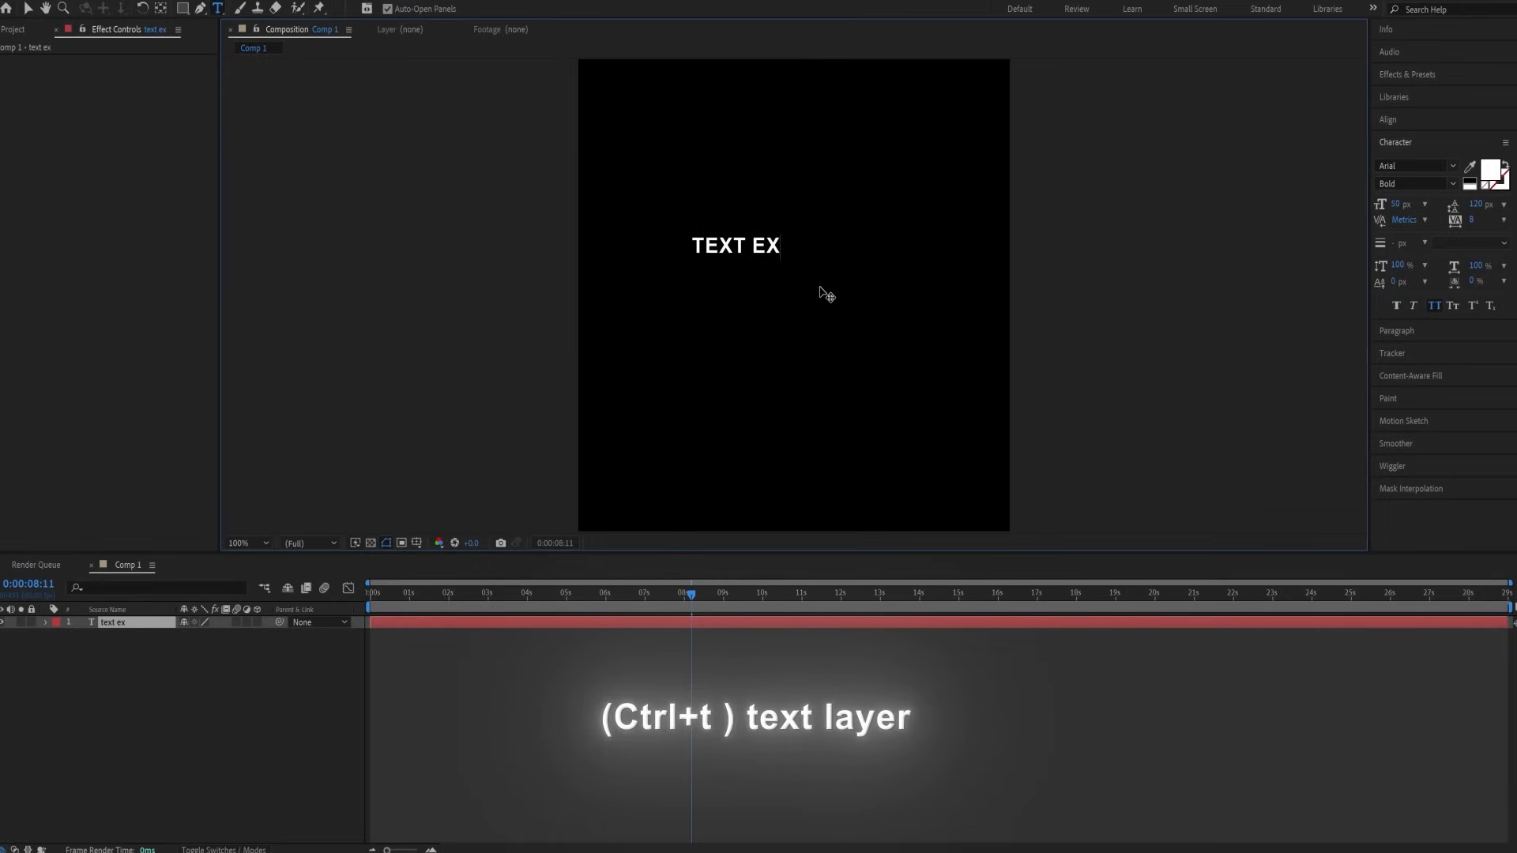
{"action": "type", "text": "AMPLE"}
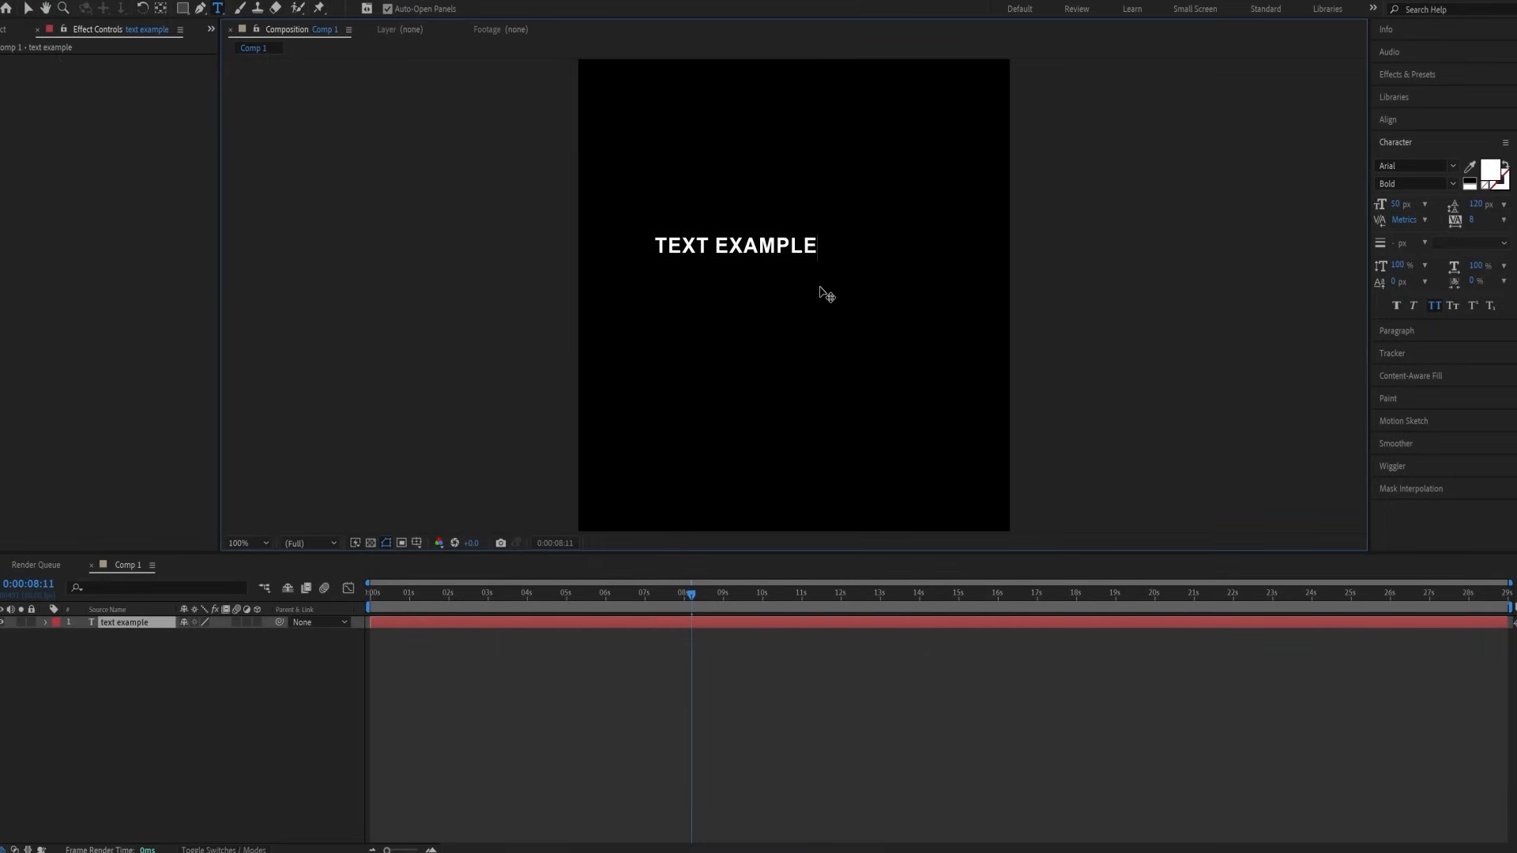
{"action": "type", "text": "1"}
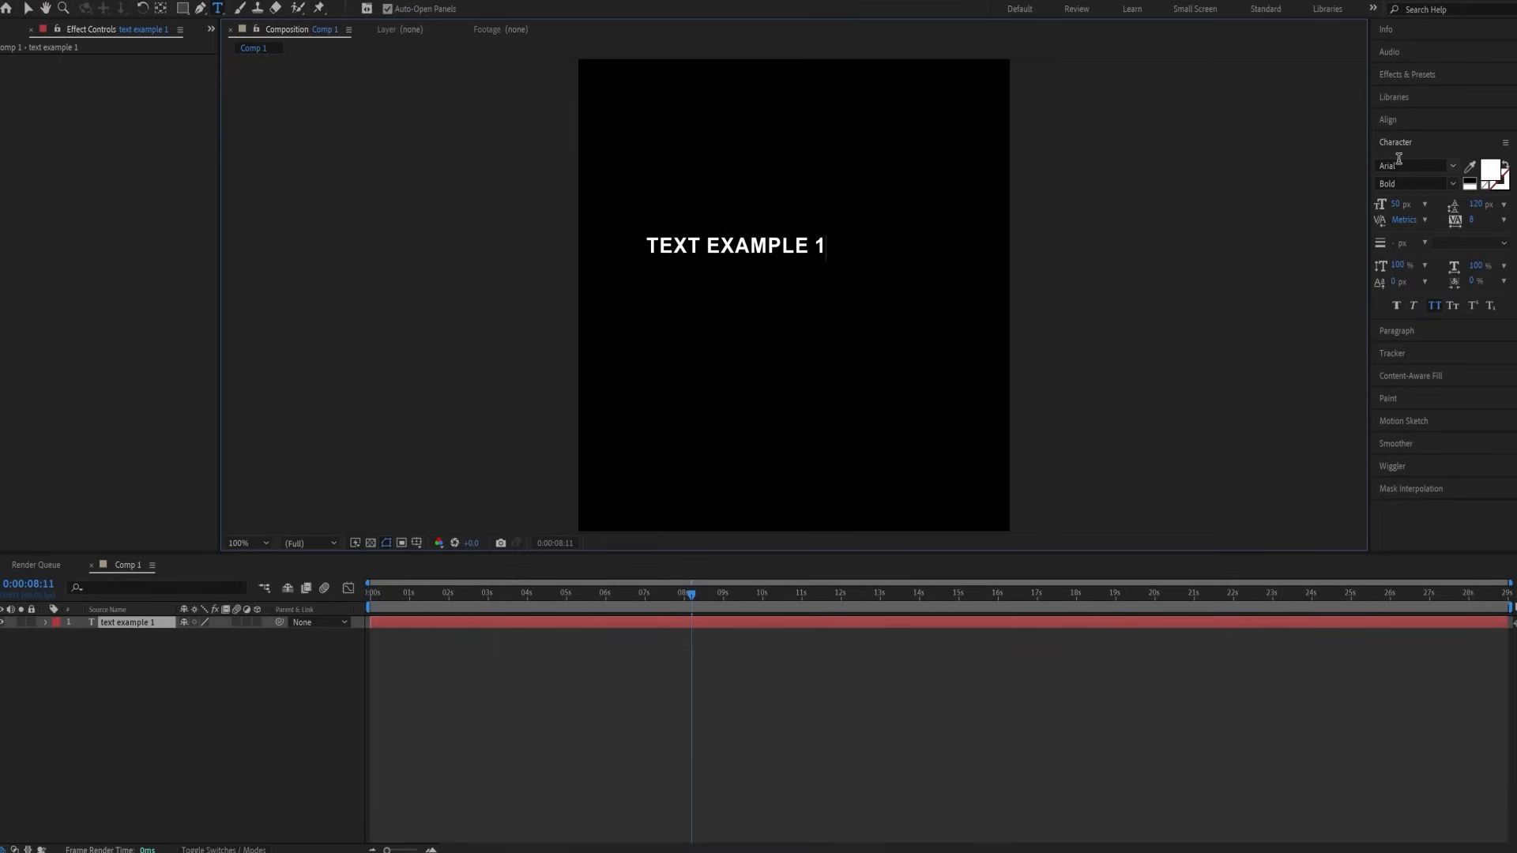
{"action": "left_click", "coordinate": [1388, 119]}
{"action": "type", "text": "TEXT EXAMPLE 2”"}
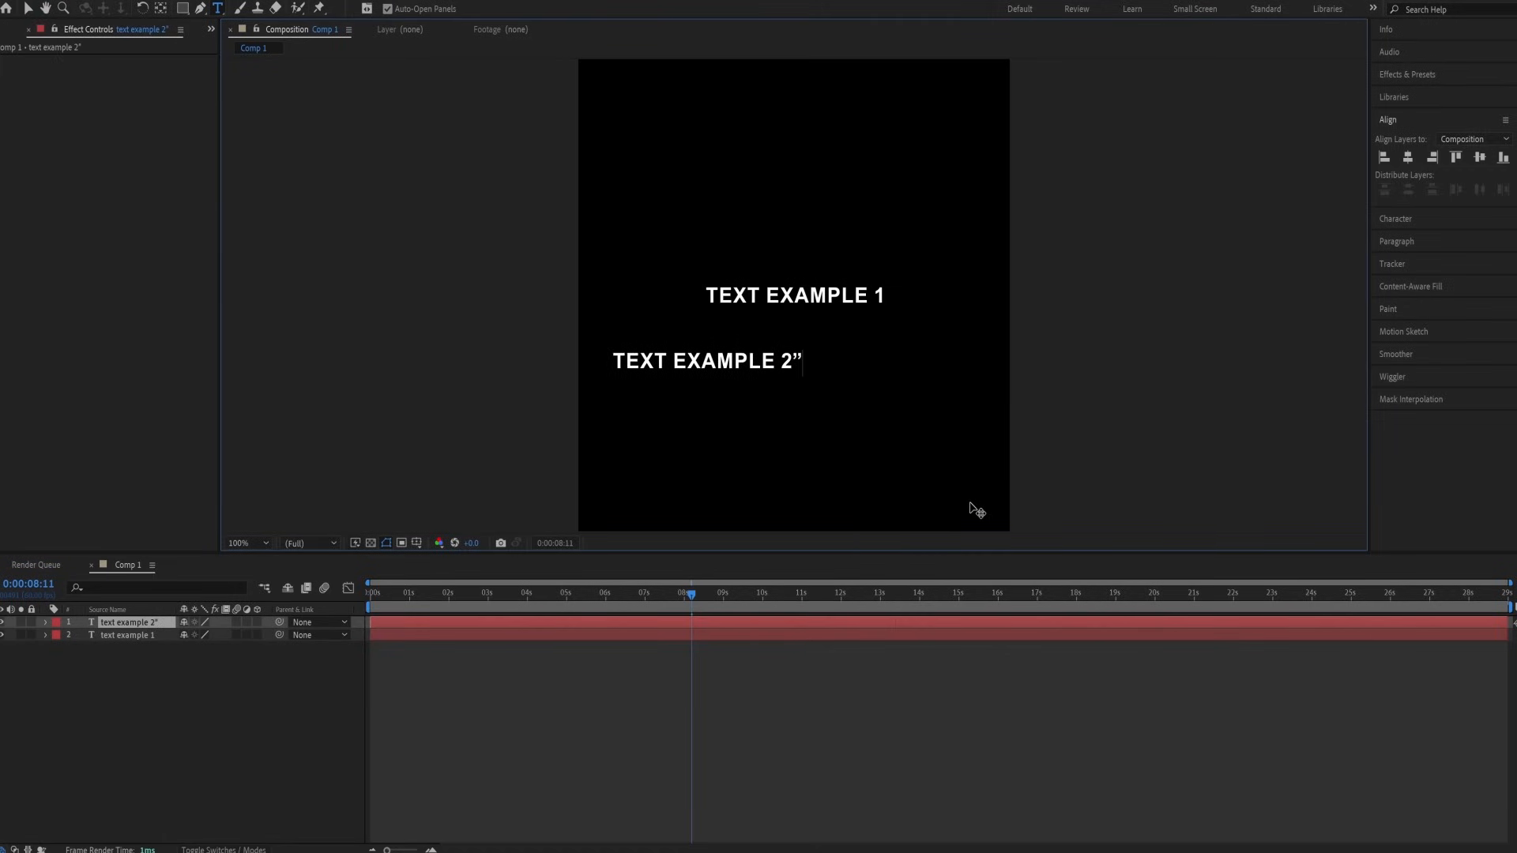
{"action": "mouse_move", "coordinate": [689, 381]}
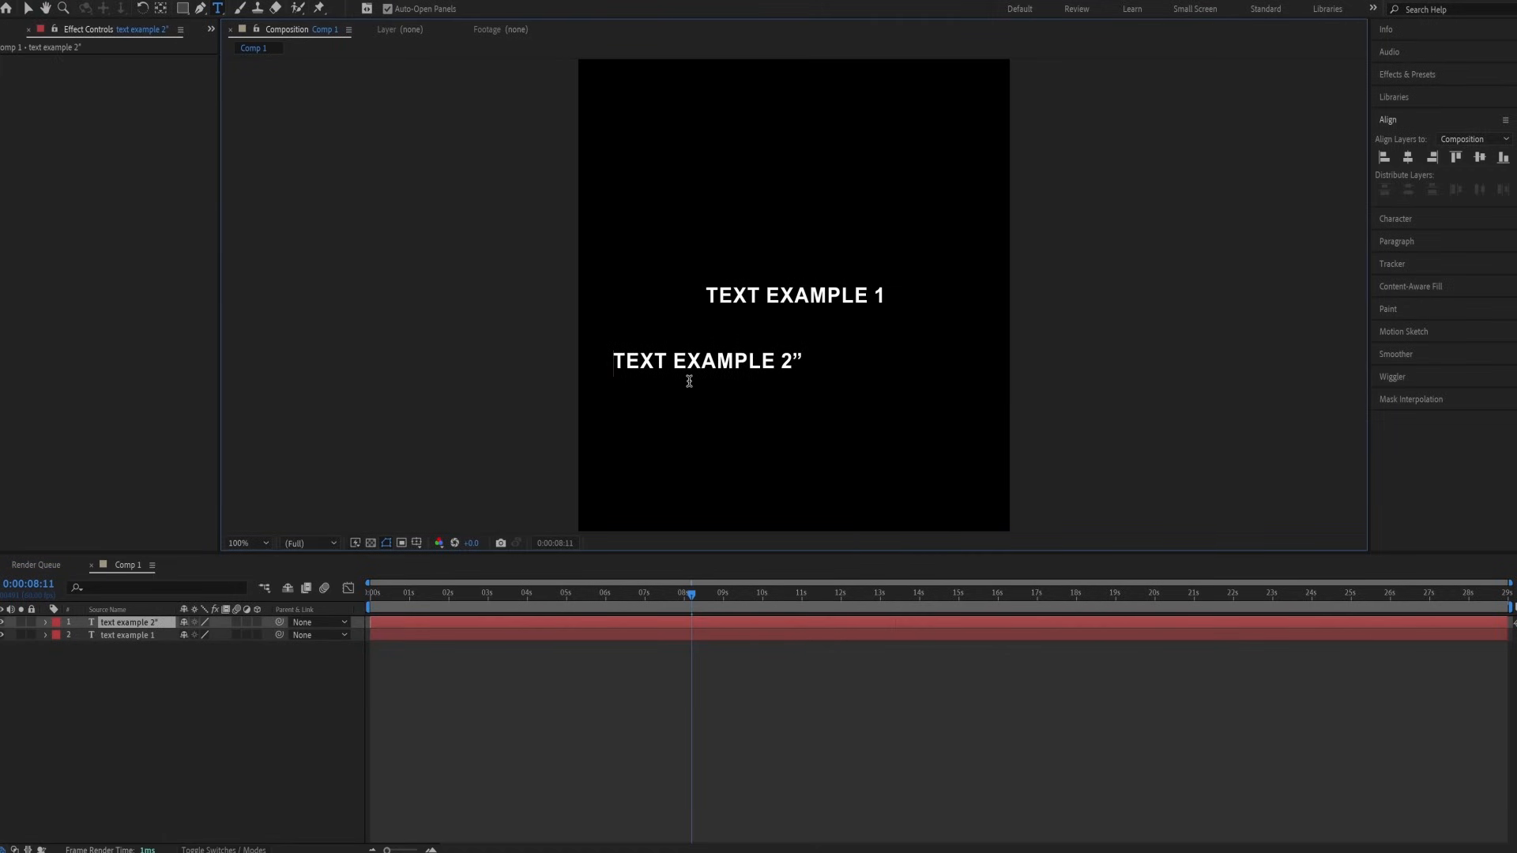
- Add the quotation marks around TEXT EXAMPLE 2 on the second text layer
{"action": "type", "text": "\""}
{"action": "type", "text": "sta"}
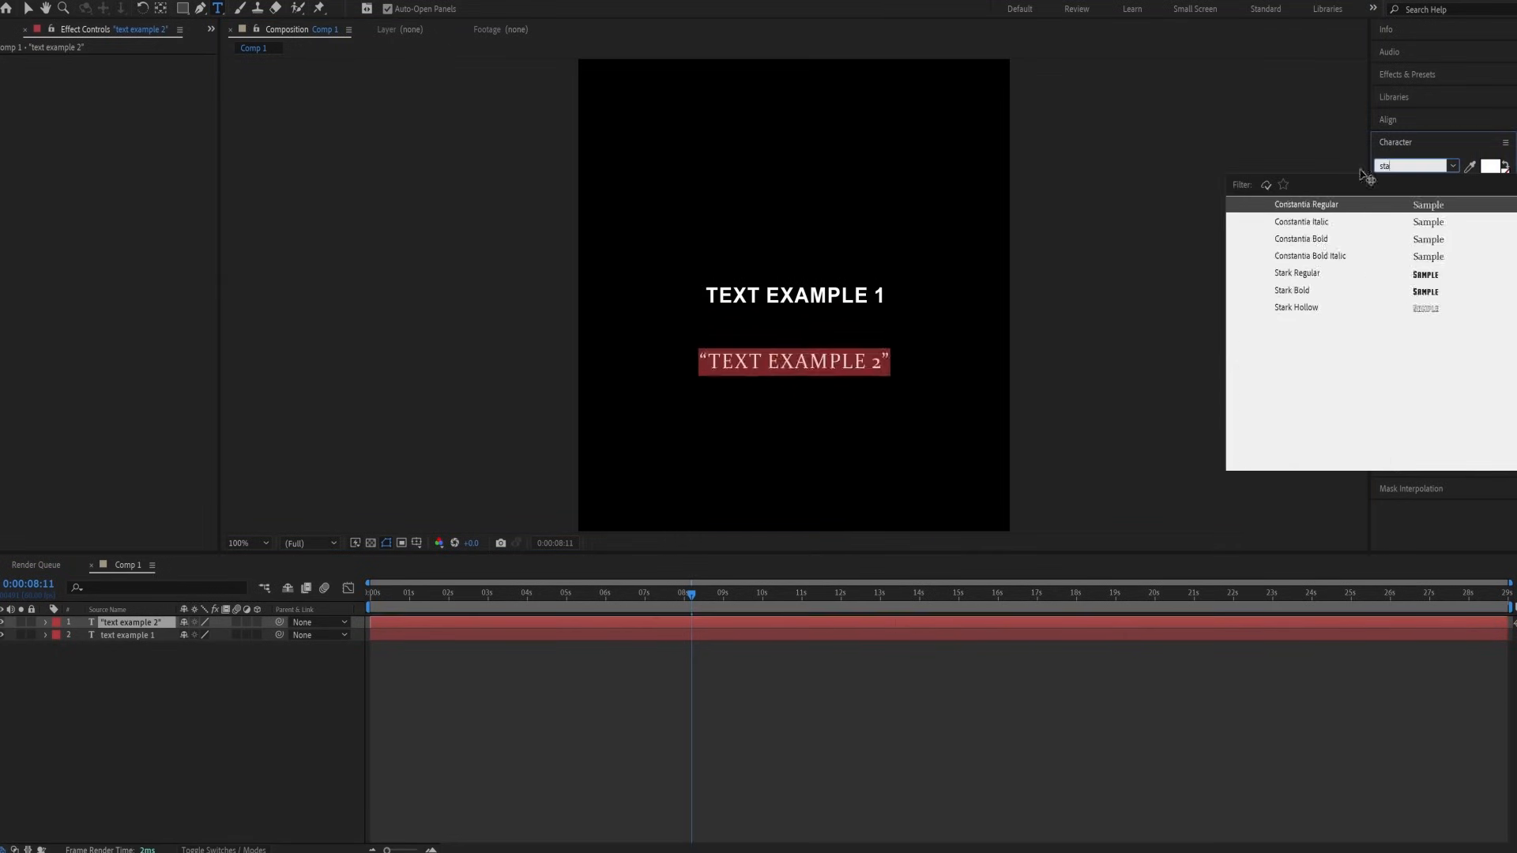
- Set the quoted second line in Stark Regular and move it up under TEXT EXAMPLE 1
{"action": "left_click", "coordinate": [1291, 291]}
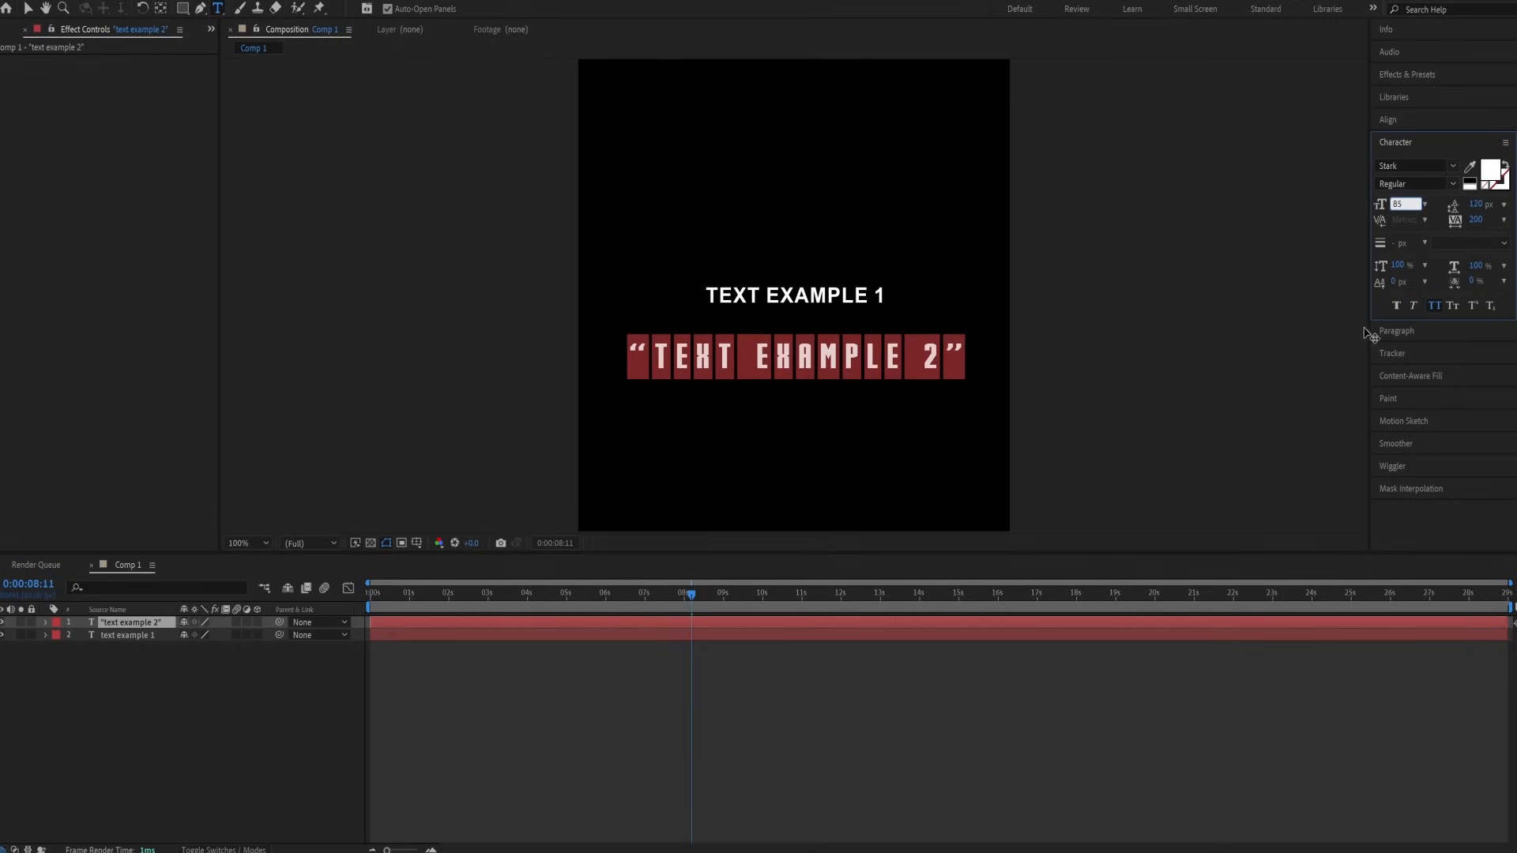
{"action": "mouse_move", "coordinate": [840, 358]}
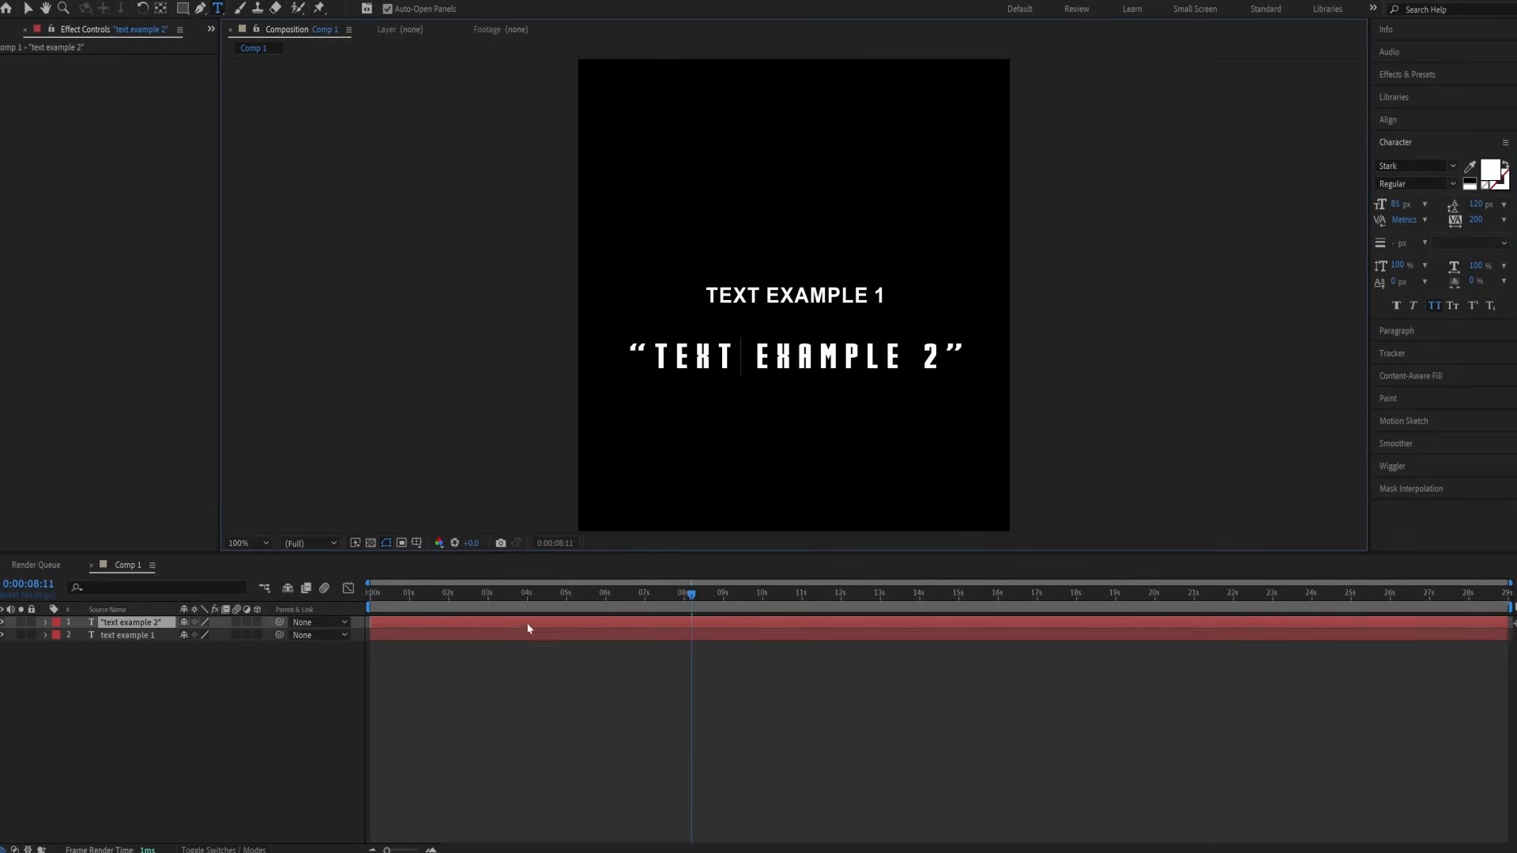
{"action": "key", "text": "p"}
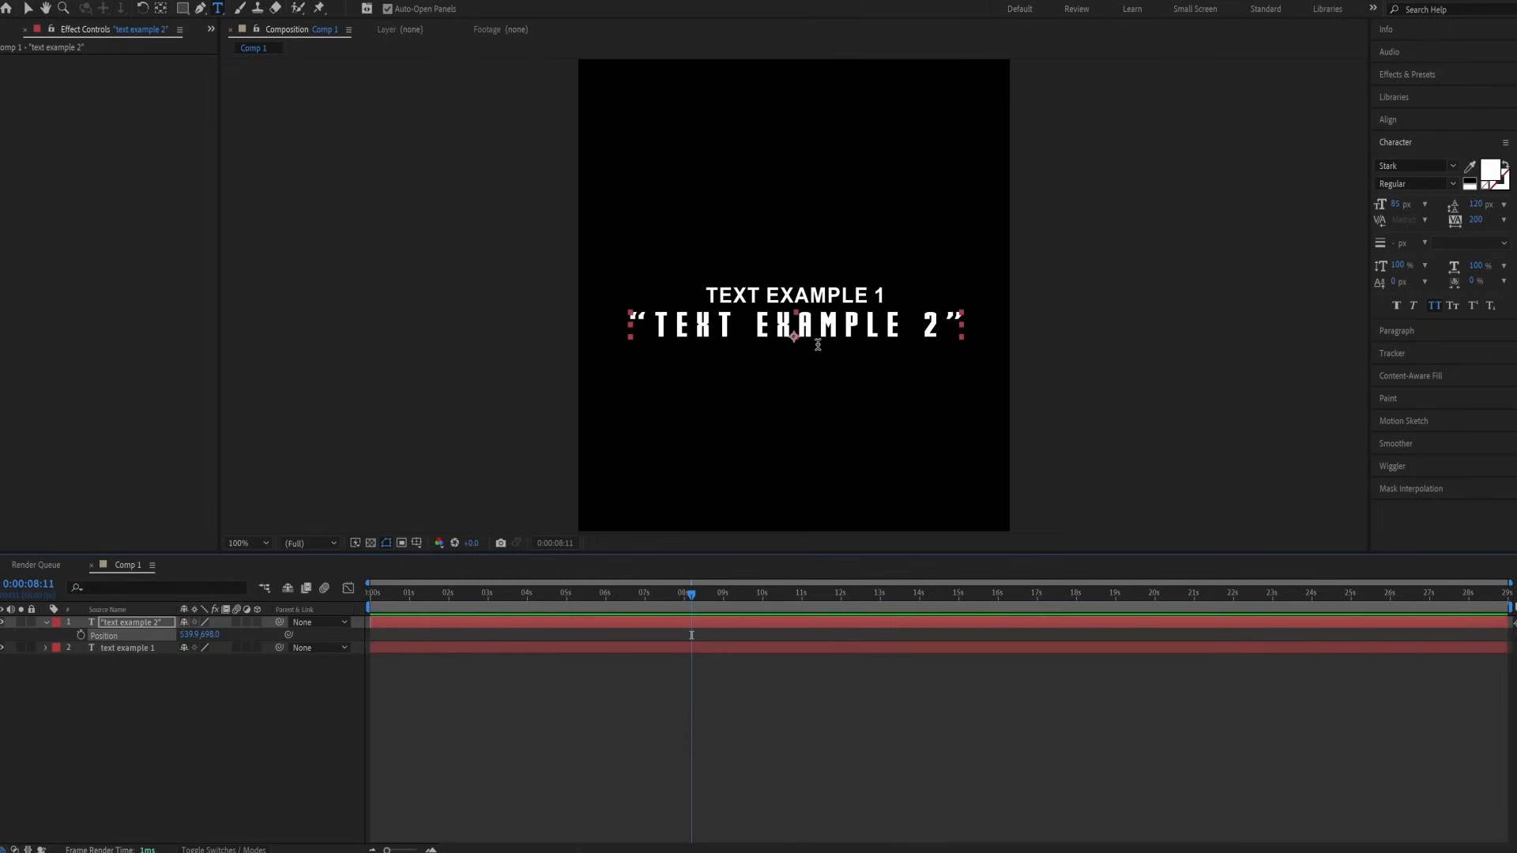
- Duplicate the quoted TEXT EXAMPLE 2 layer with Ctrl+D
{"action": "key", "text": "ctrl+d"}
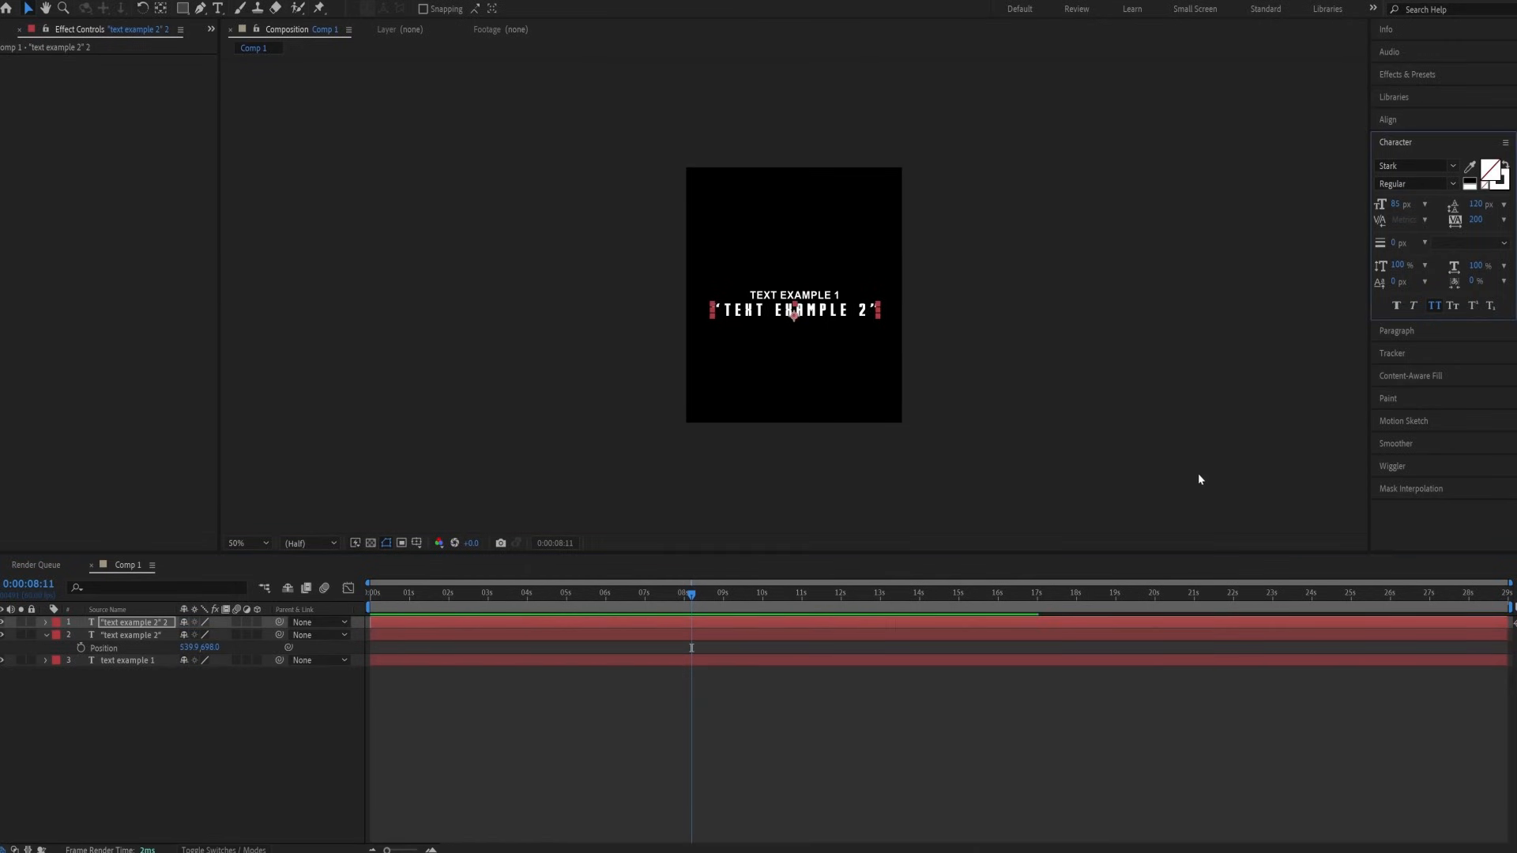
{"action": "mouse_move", "coordinate": [1411, 84]}
{"action": "type", "text": "s_texture"}
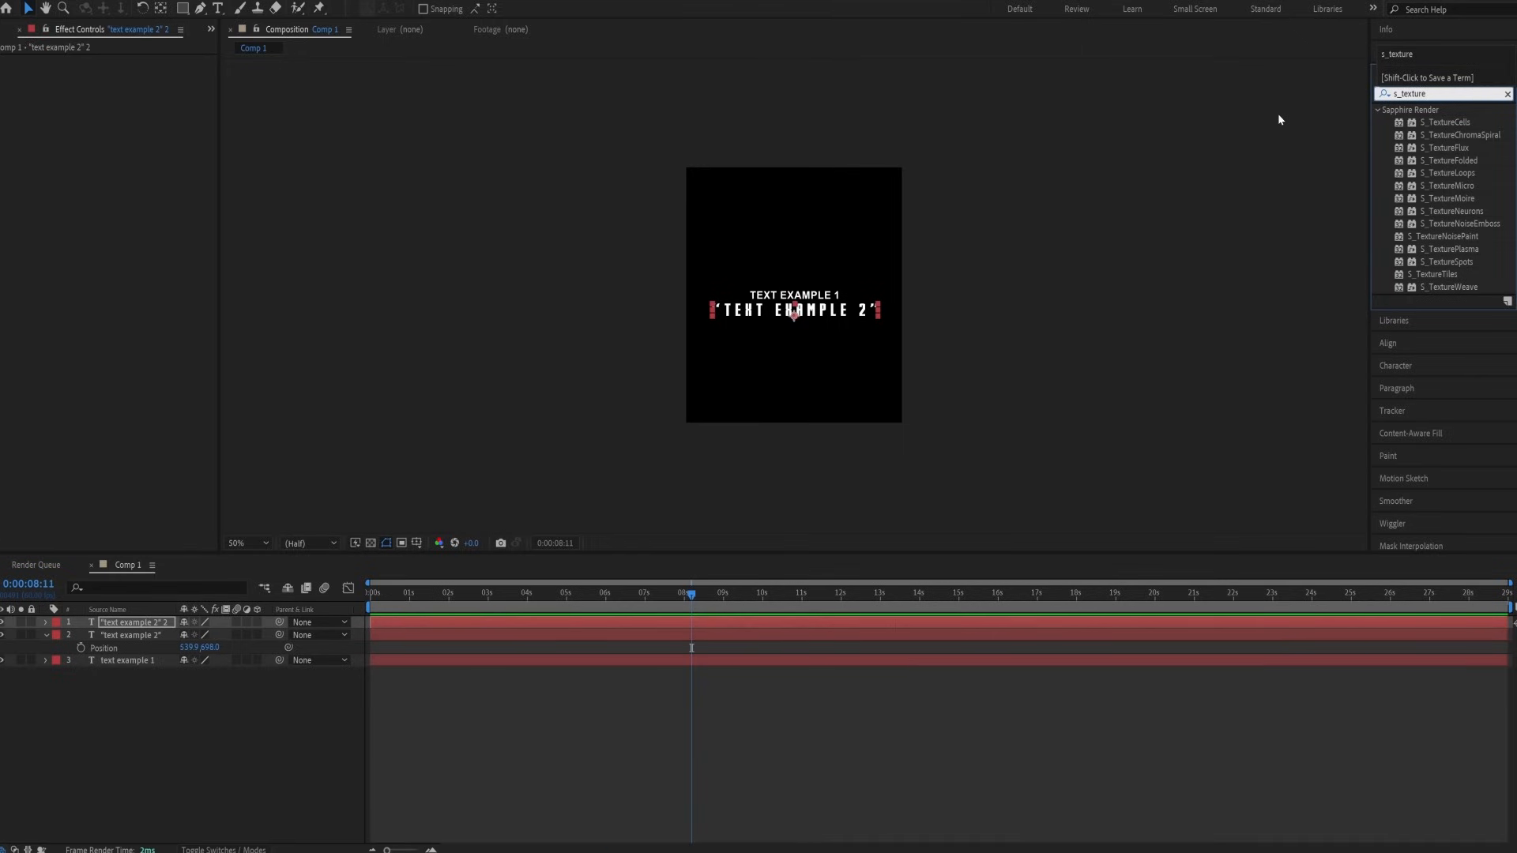
{"action": "mouse_move", "coordinate": [1470, 254]}
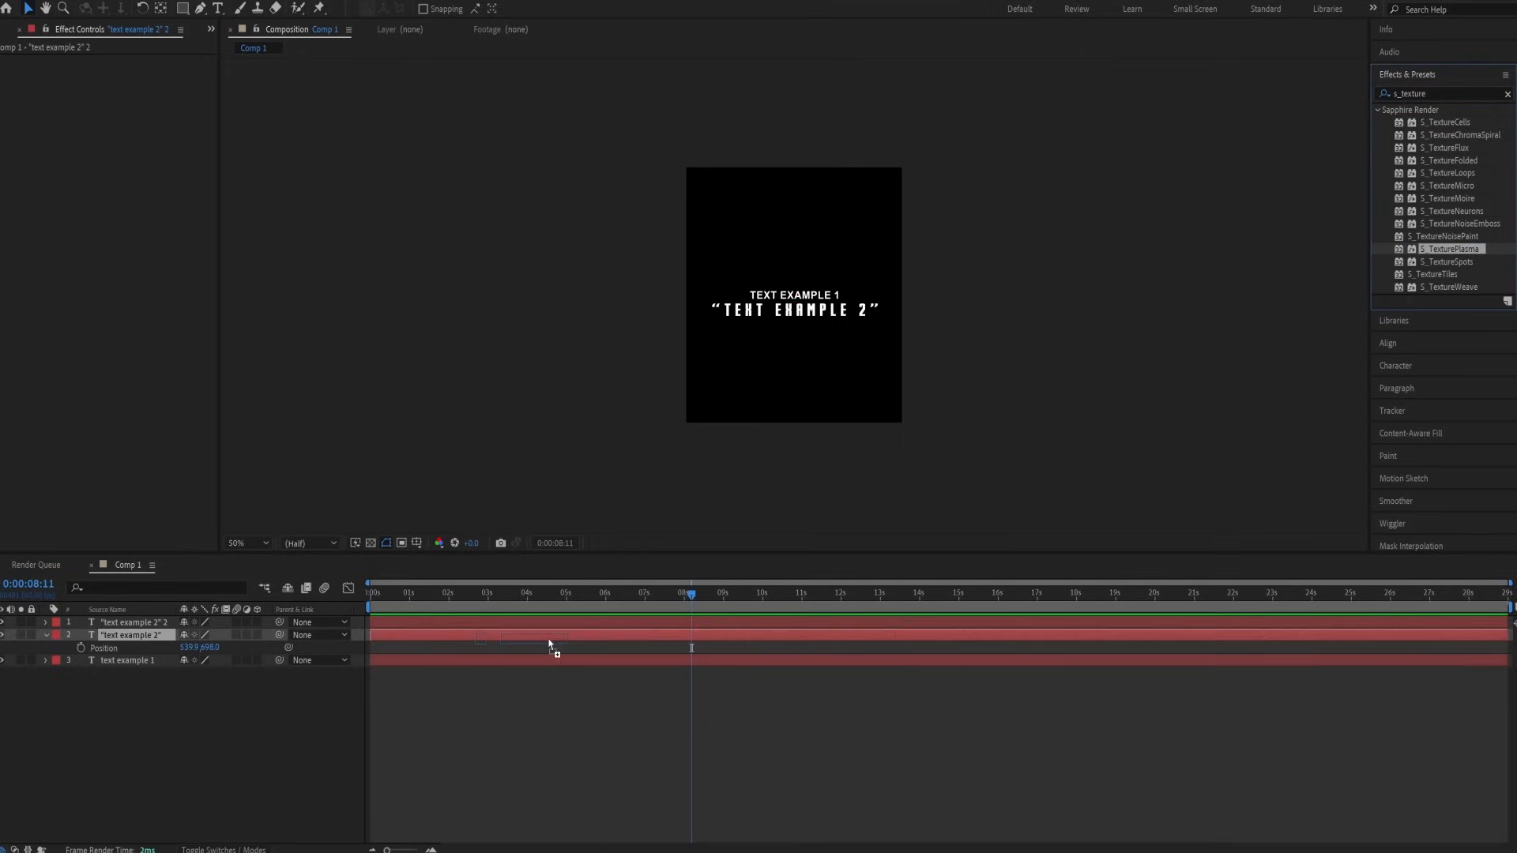
- Apply S_TexturePlasma to the original second line with Phase Speed 0.7
{"action": "double_click", "coordinate": [1451, 249]}
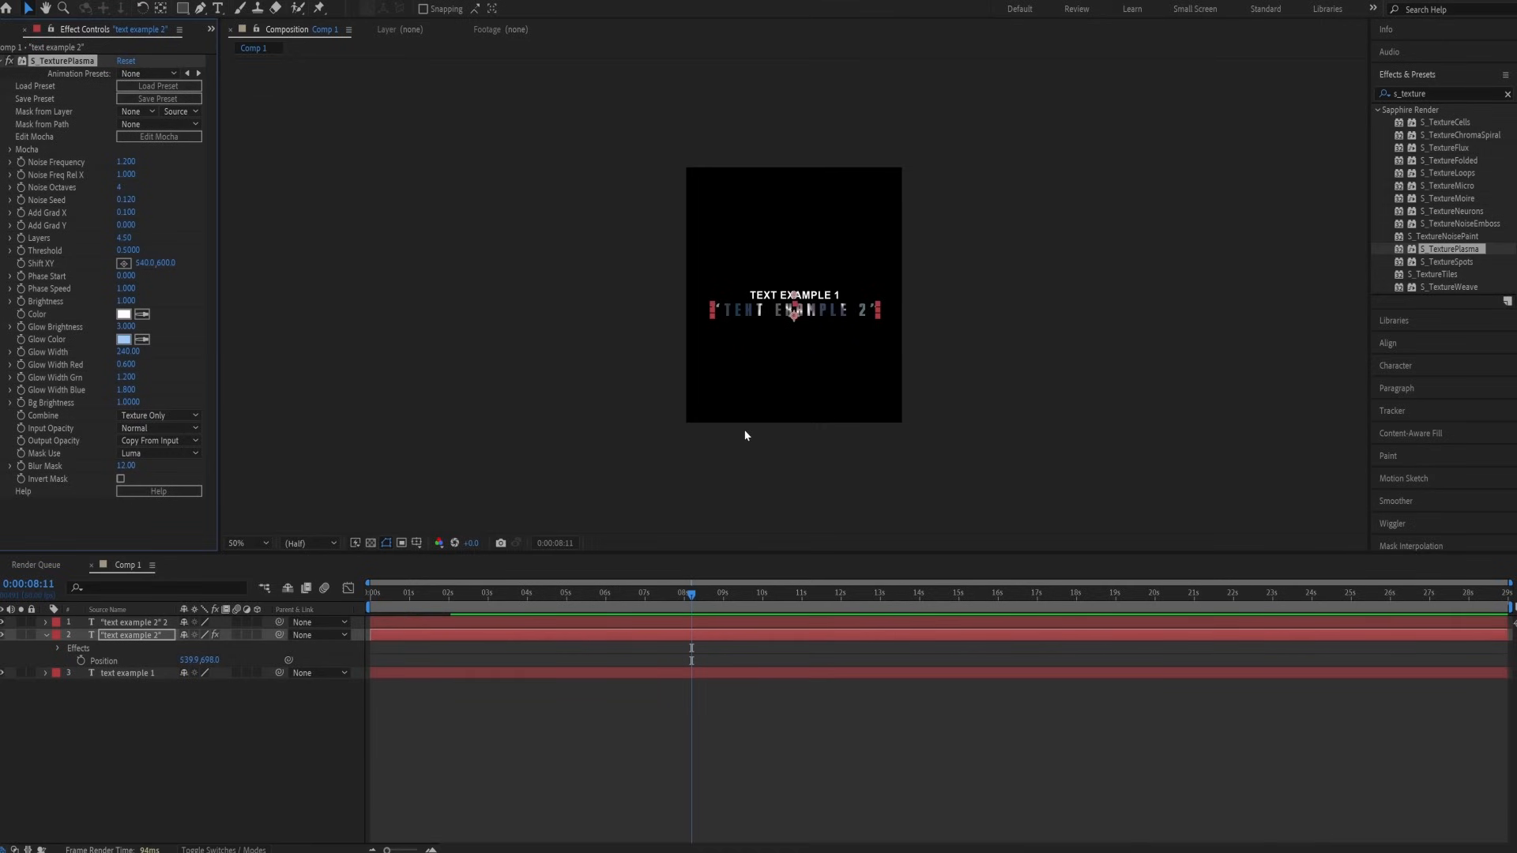
{"action": "left_click", "coordinate": [245, 542]}
{"action": "type", "text": "0.7"}
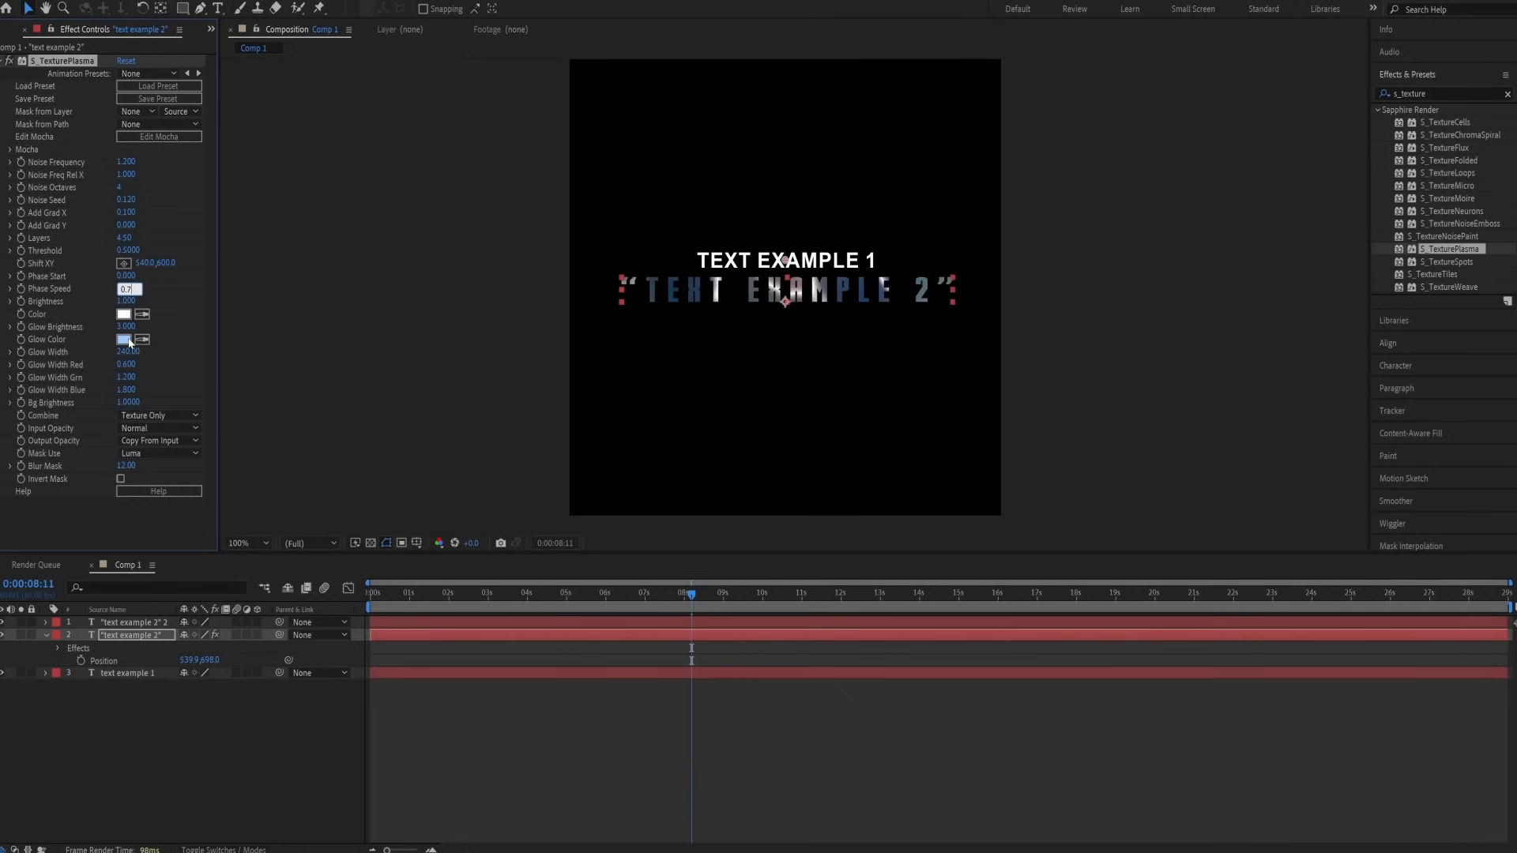
- Set the TexturePlasma Glow Color to a pale blue with hue 218
{"action": "left_click", "coordinate": [123, 340]}
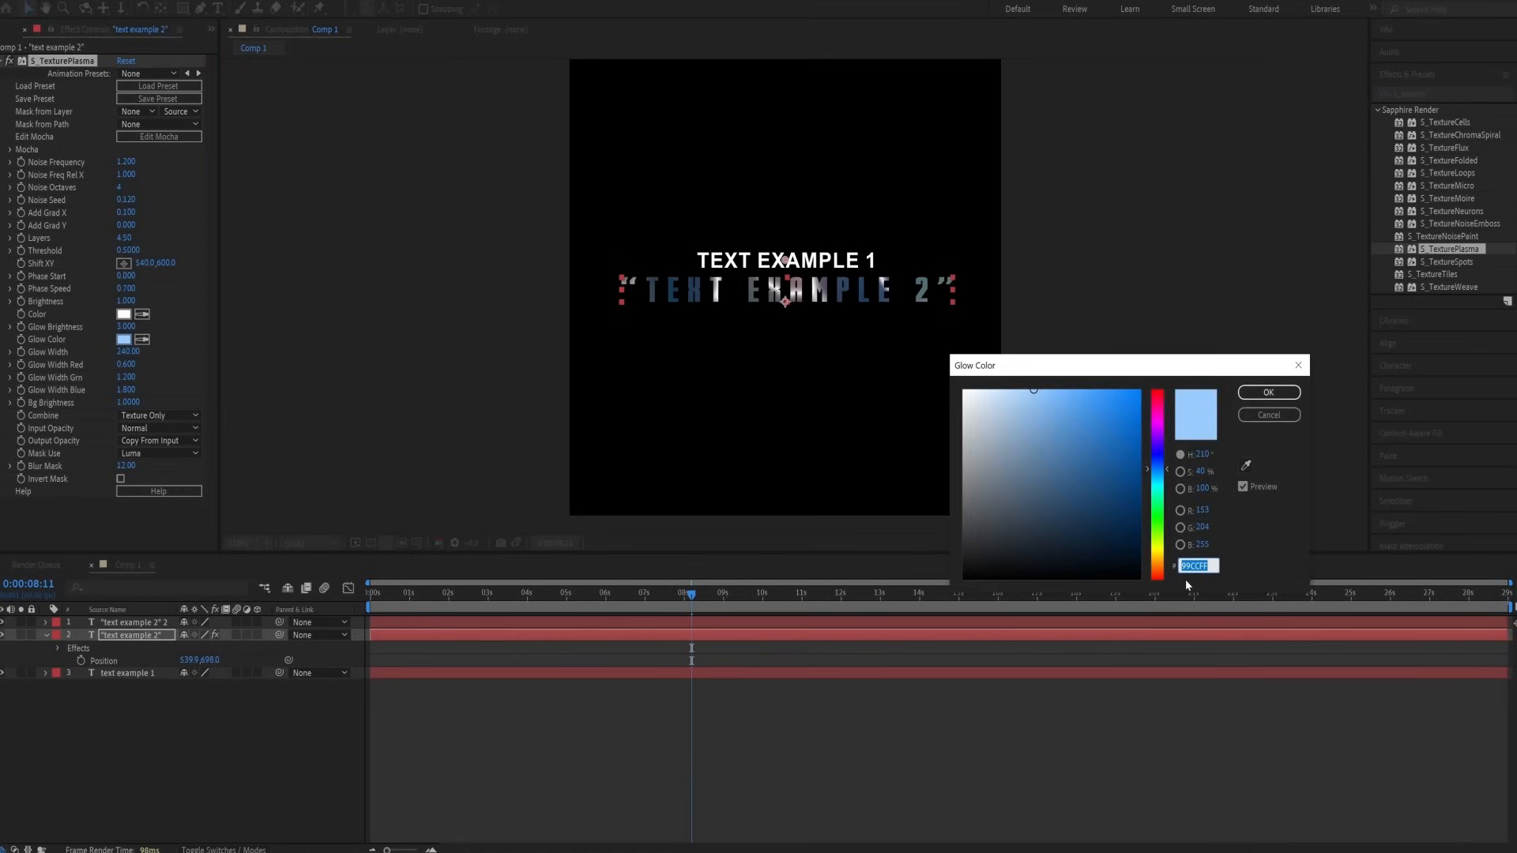
{"action": "mouse_move", "coordinate": [1187, 475]}
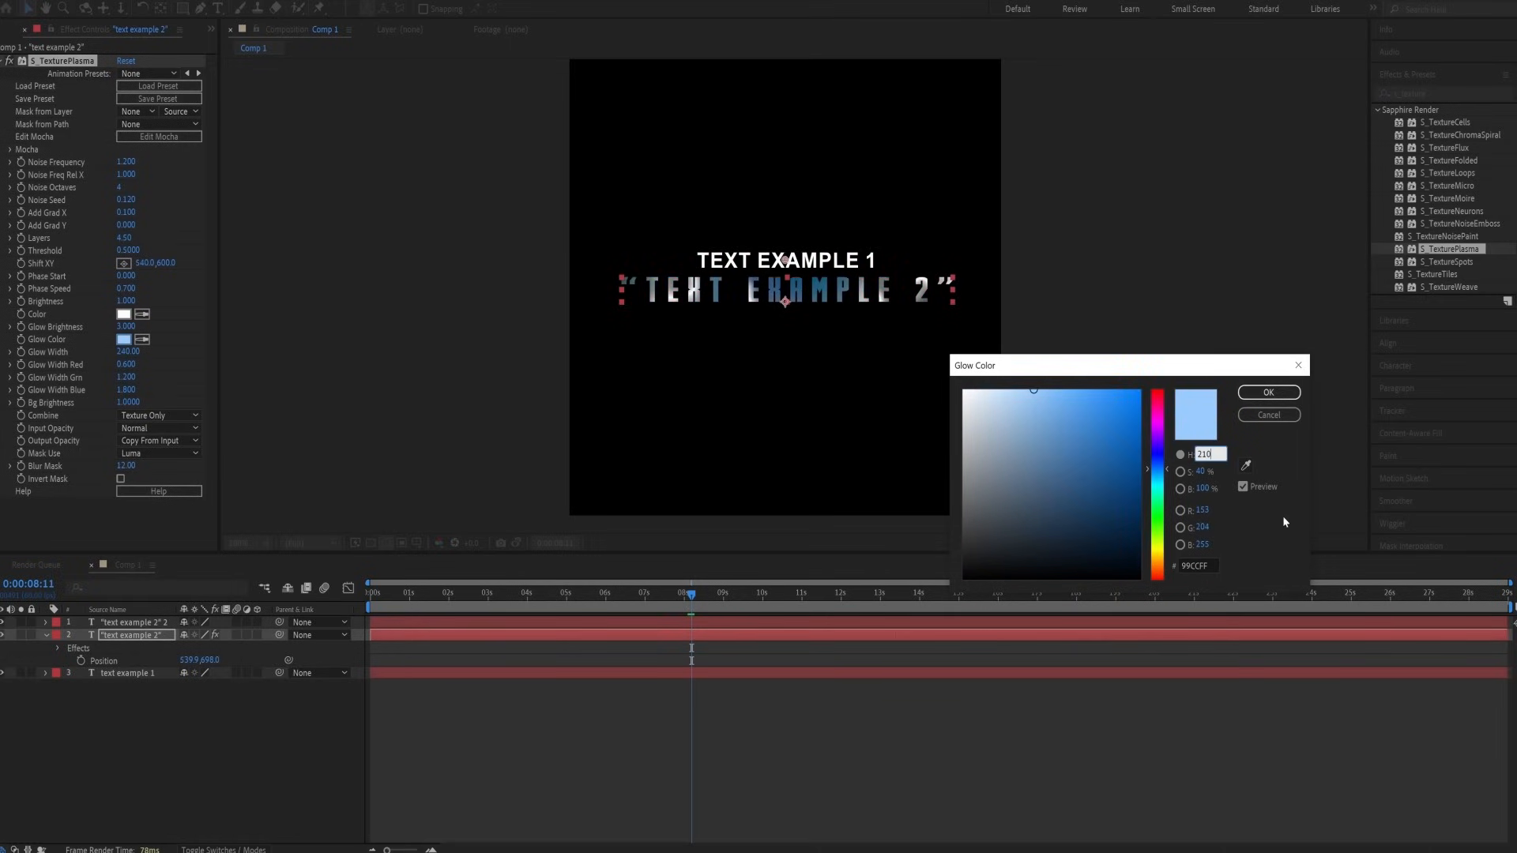
{"action": "left_click", "coordinate": [1267, 392]}
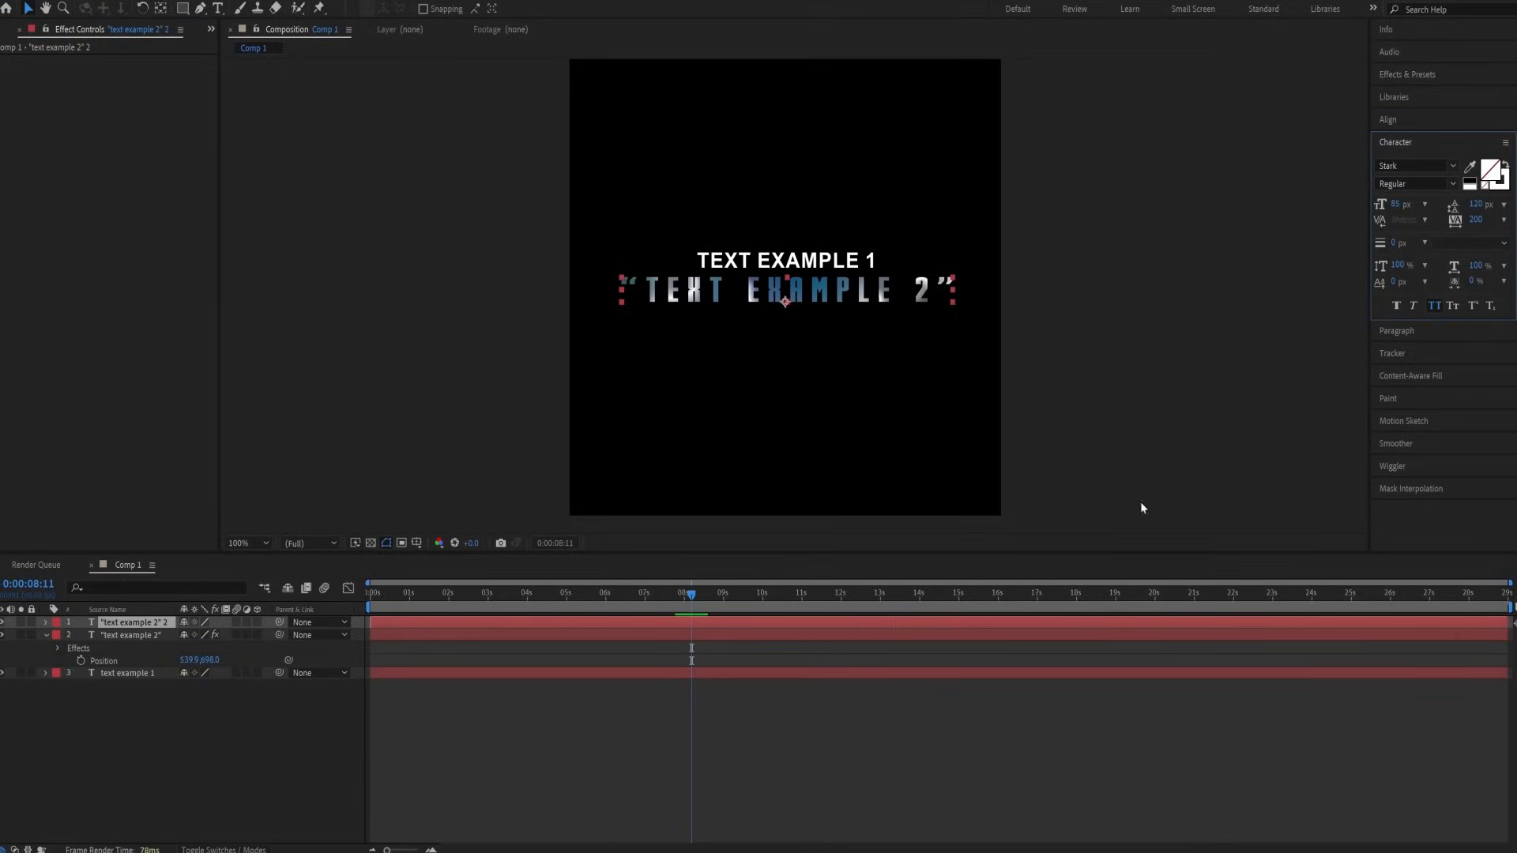
{"action": "mouse_move", "coordinate": [1275, 269]}
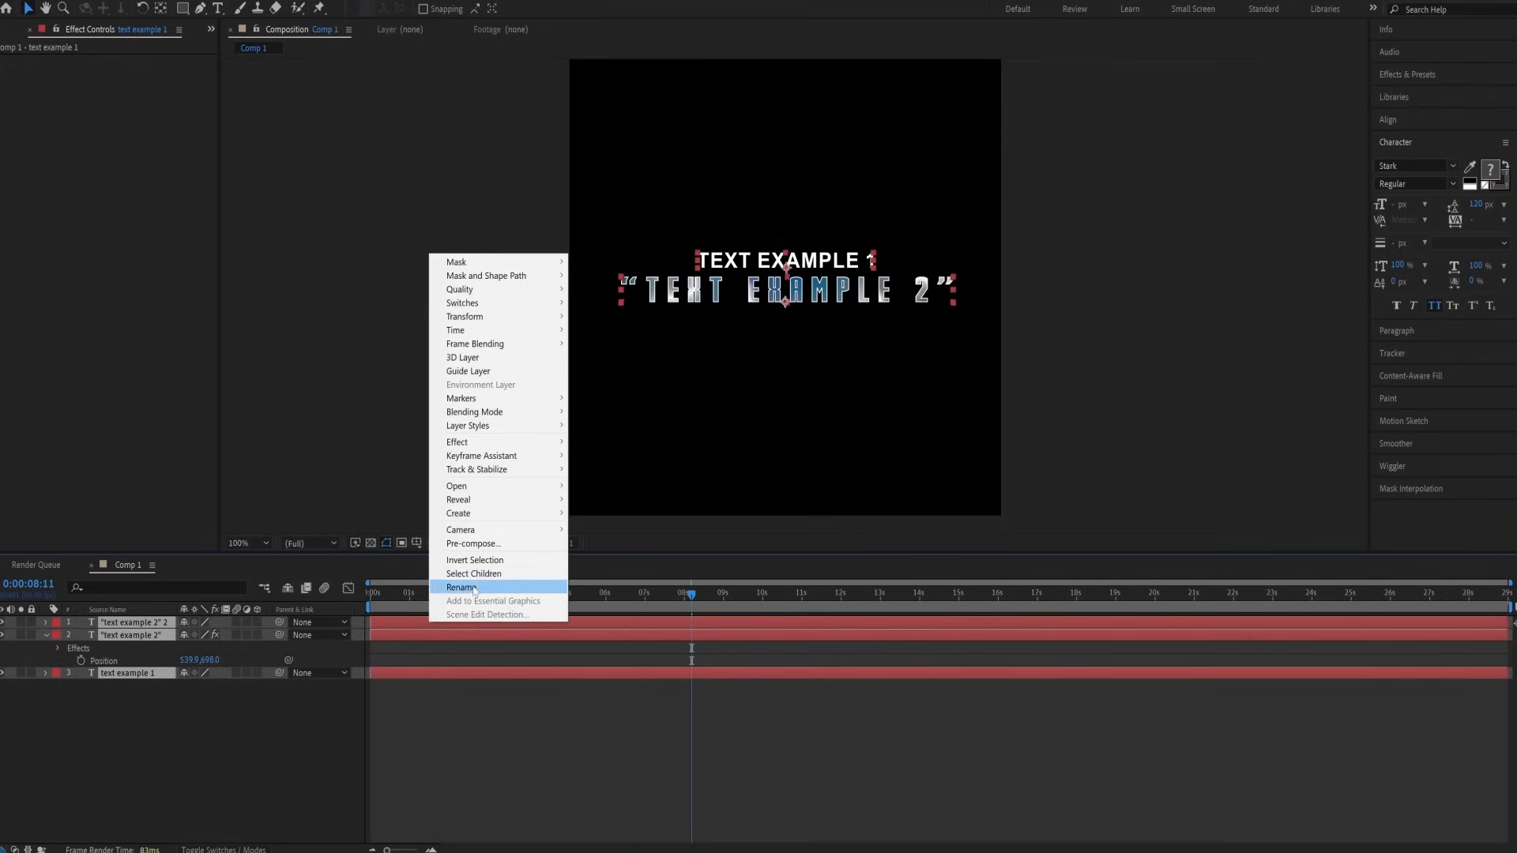
- Pre-compose the three text layers into Pre-comp 2
{"action": "left_click", "coordinate": [474, 542]}
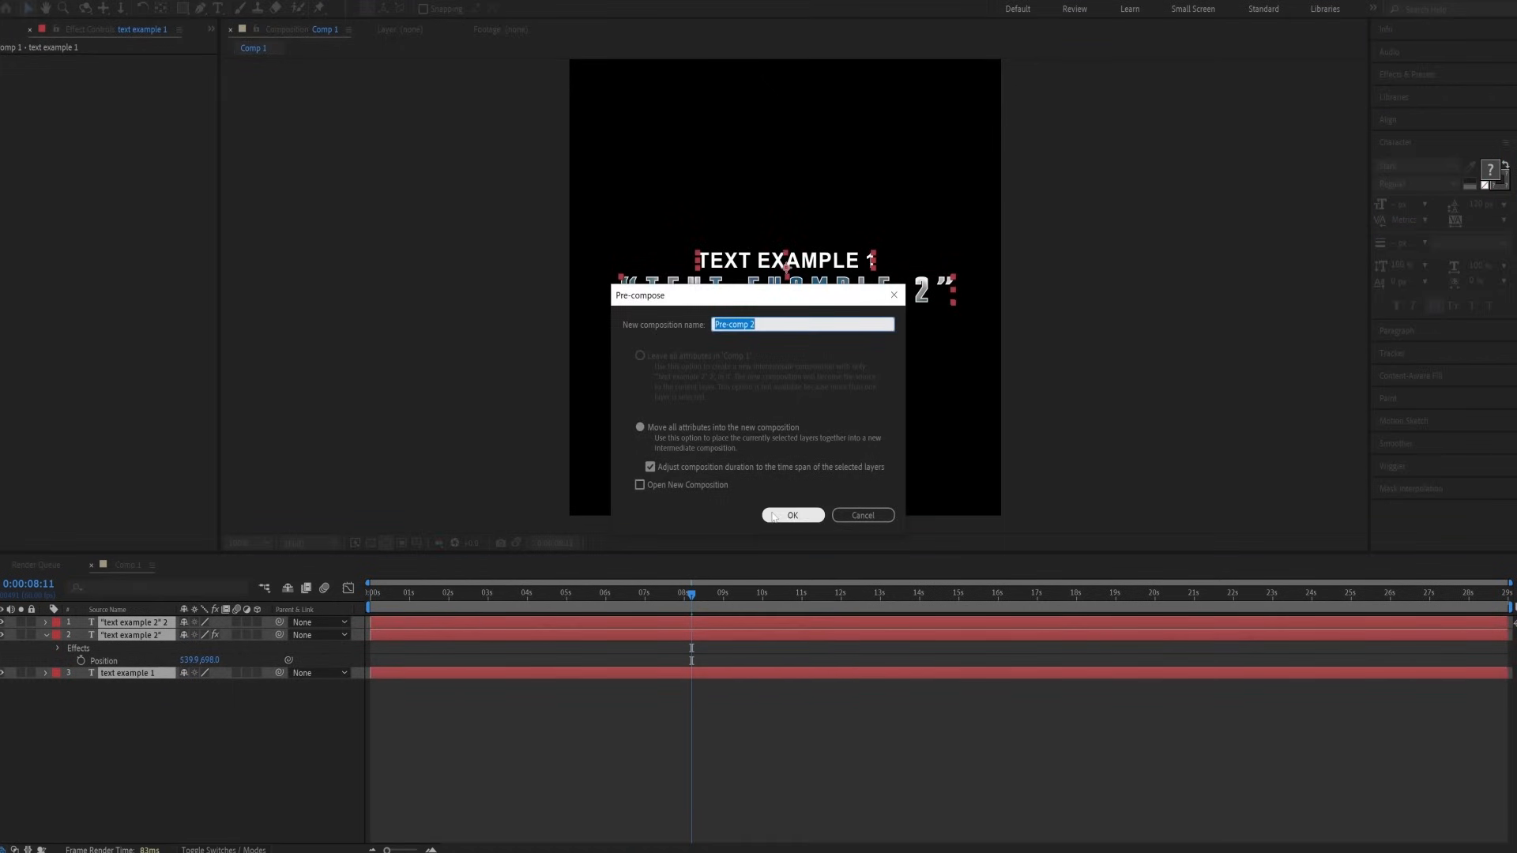
{"action": "left_click", "coordinate": [791, 515]}
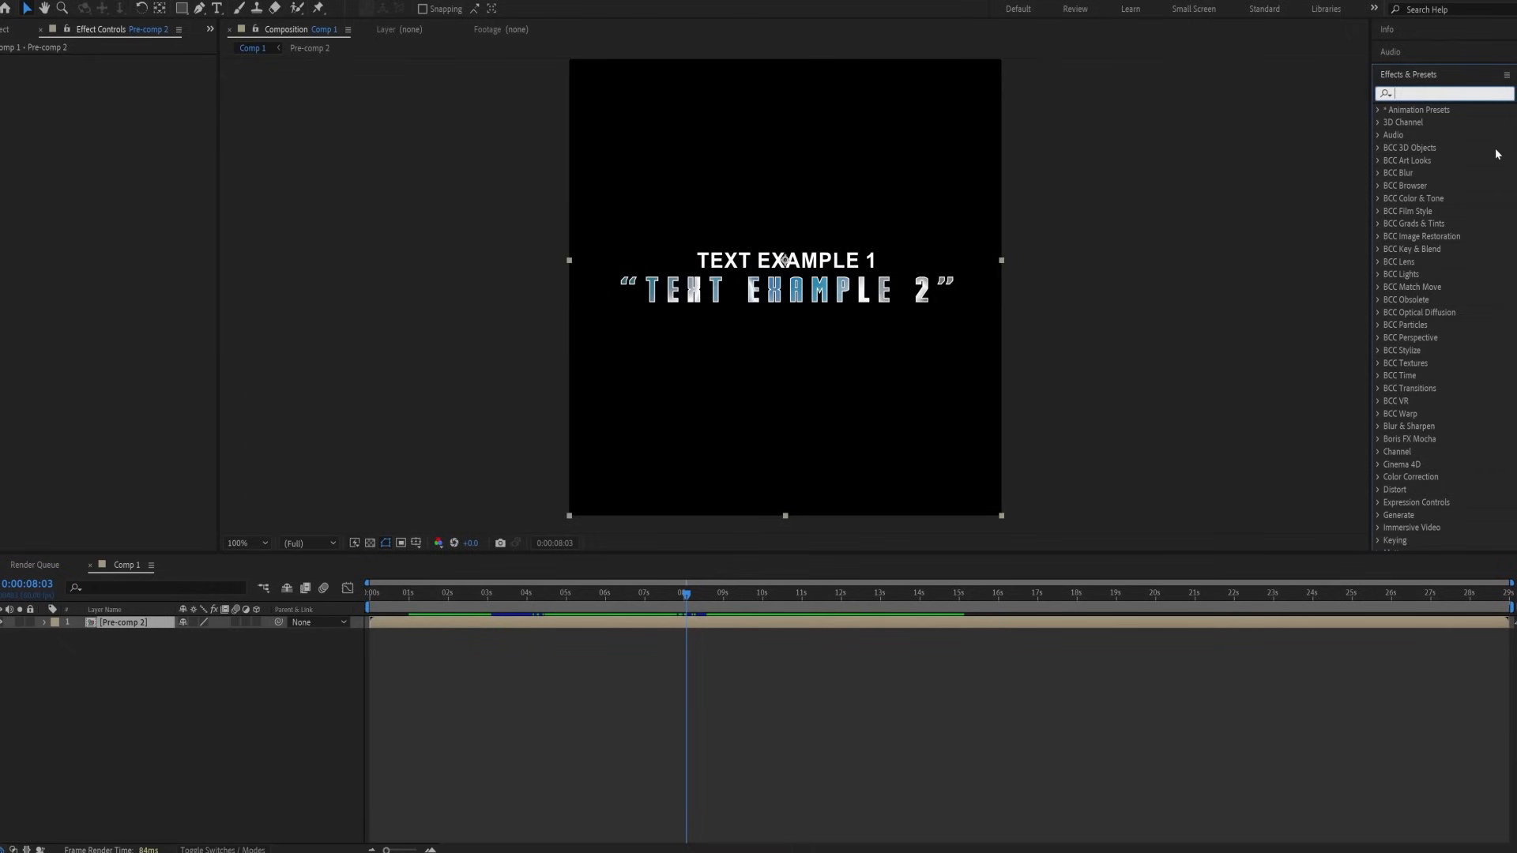
- Apply Deep Glow to Pre-comp 2 with Input Threshold Smooth at 100%
{"action": "type", "text": "deep glow"}
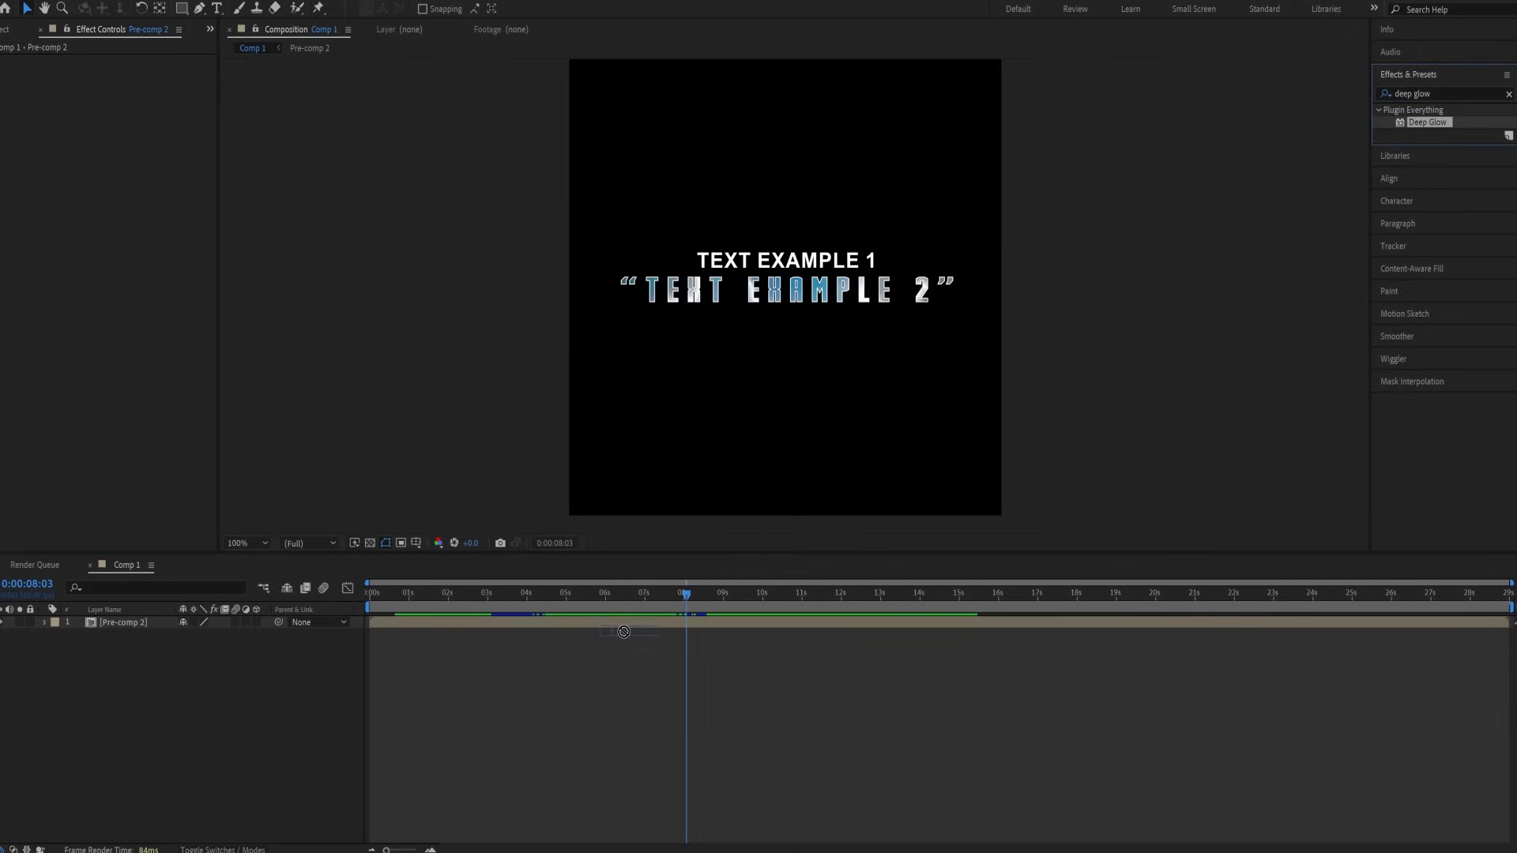
{"action": "double_click", "coordinate": [1427, 121]}
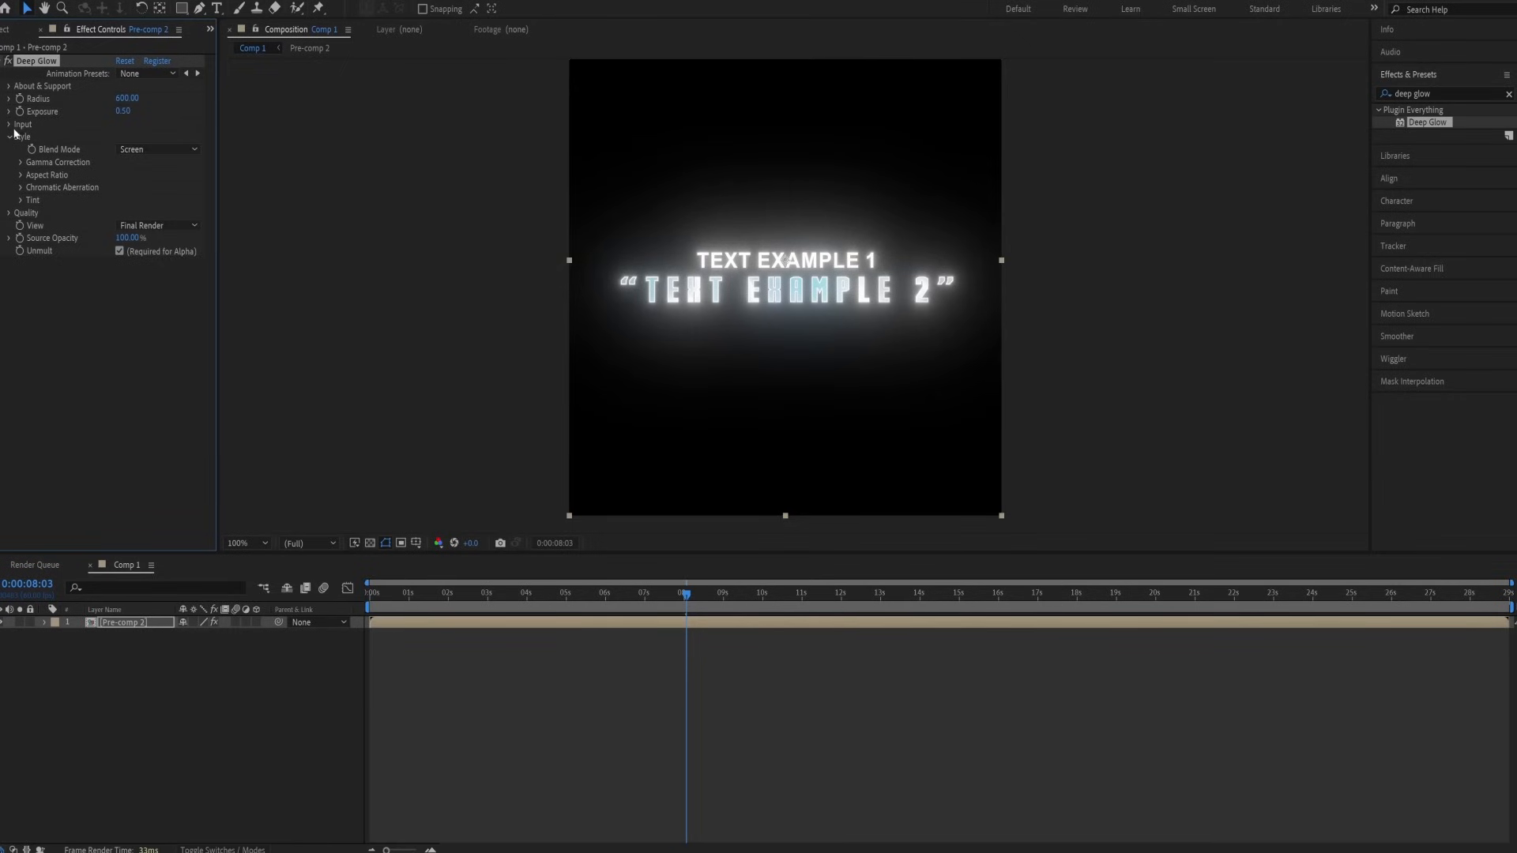
{"action": "left_click", "coordinate": [10, 123]}
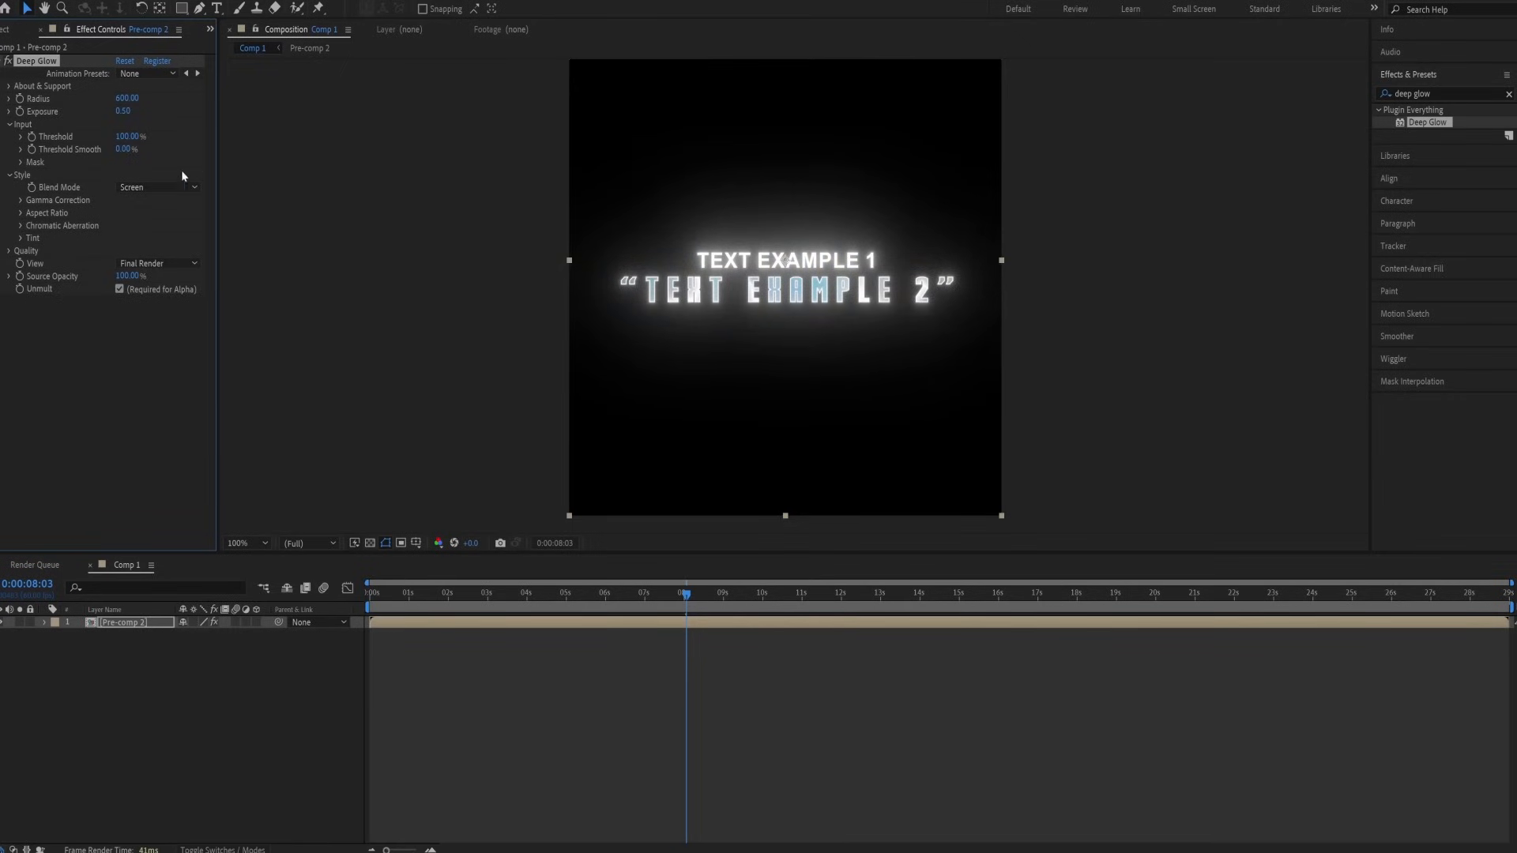
{"action": "double_click", "coordinate": [126, 149]}
{"action": "type", "text": "100"}
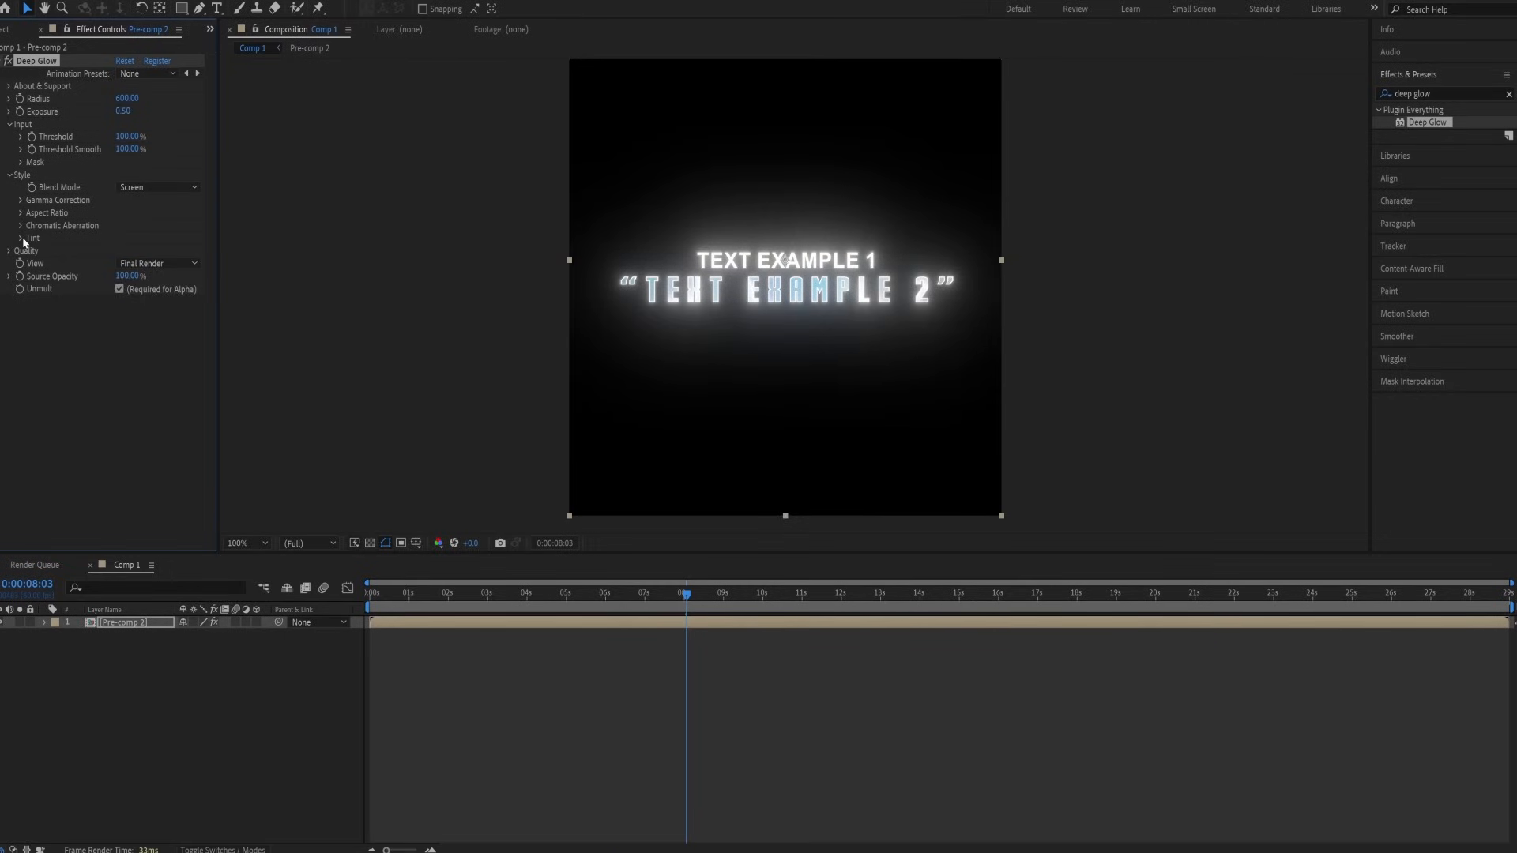
{"action": "left_click", "coordinate": [21, 238]}
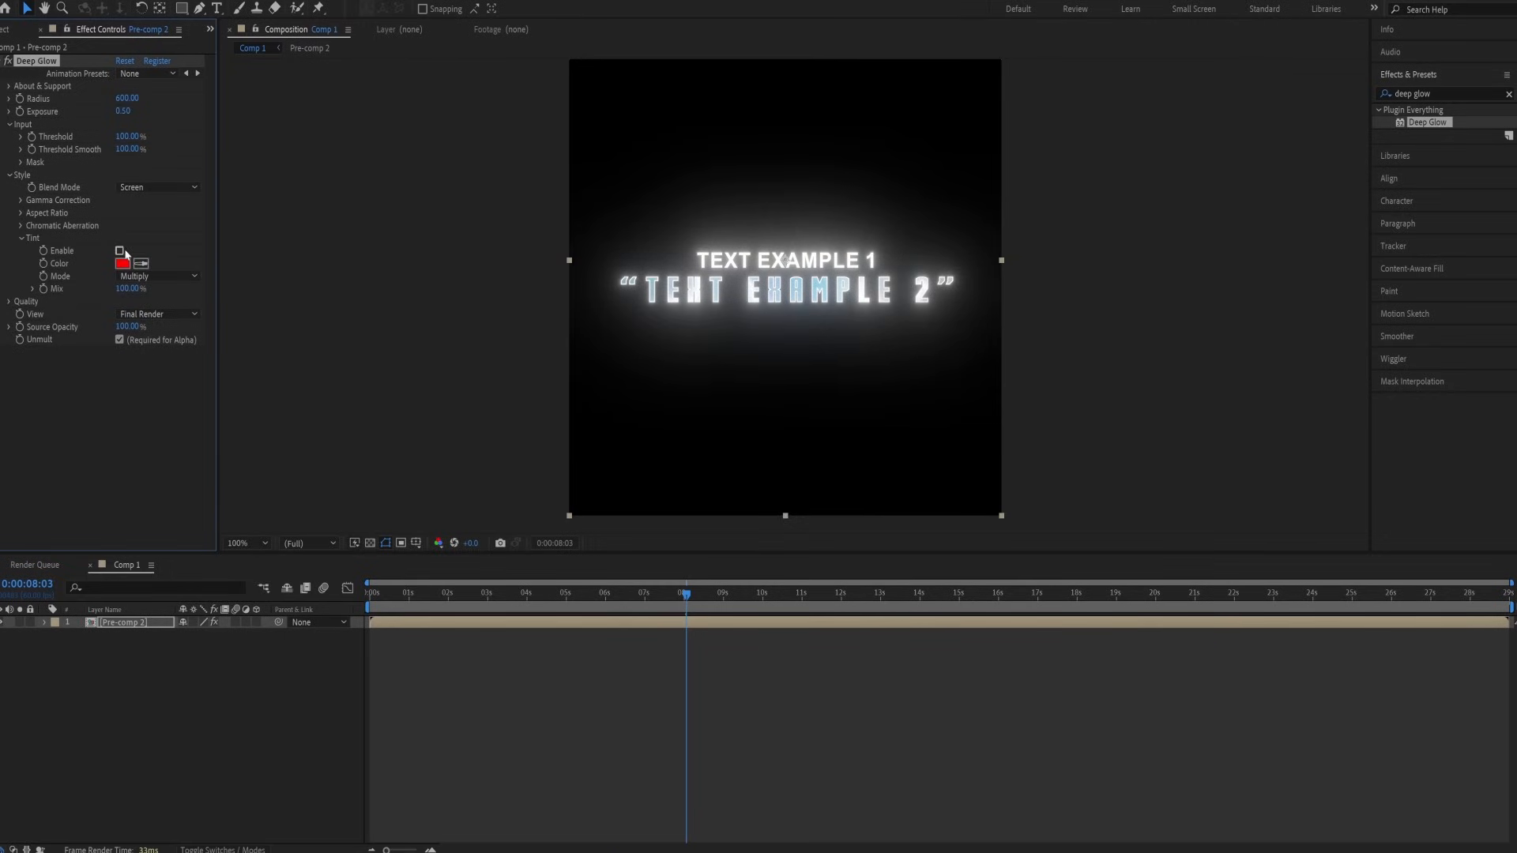
- Enable the Deep Glow tint and pick a red tint colour
{"action": "left_click", "coordinate": [123, 264]}
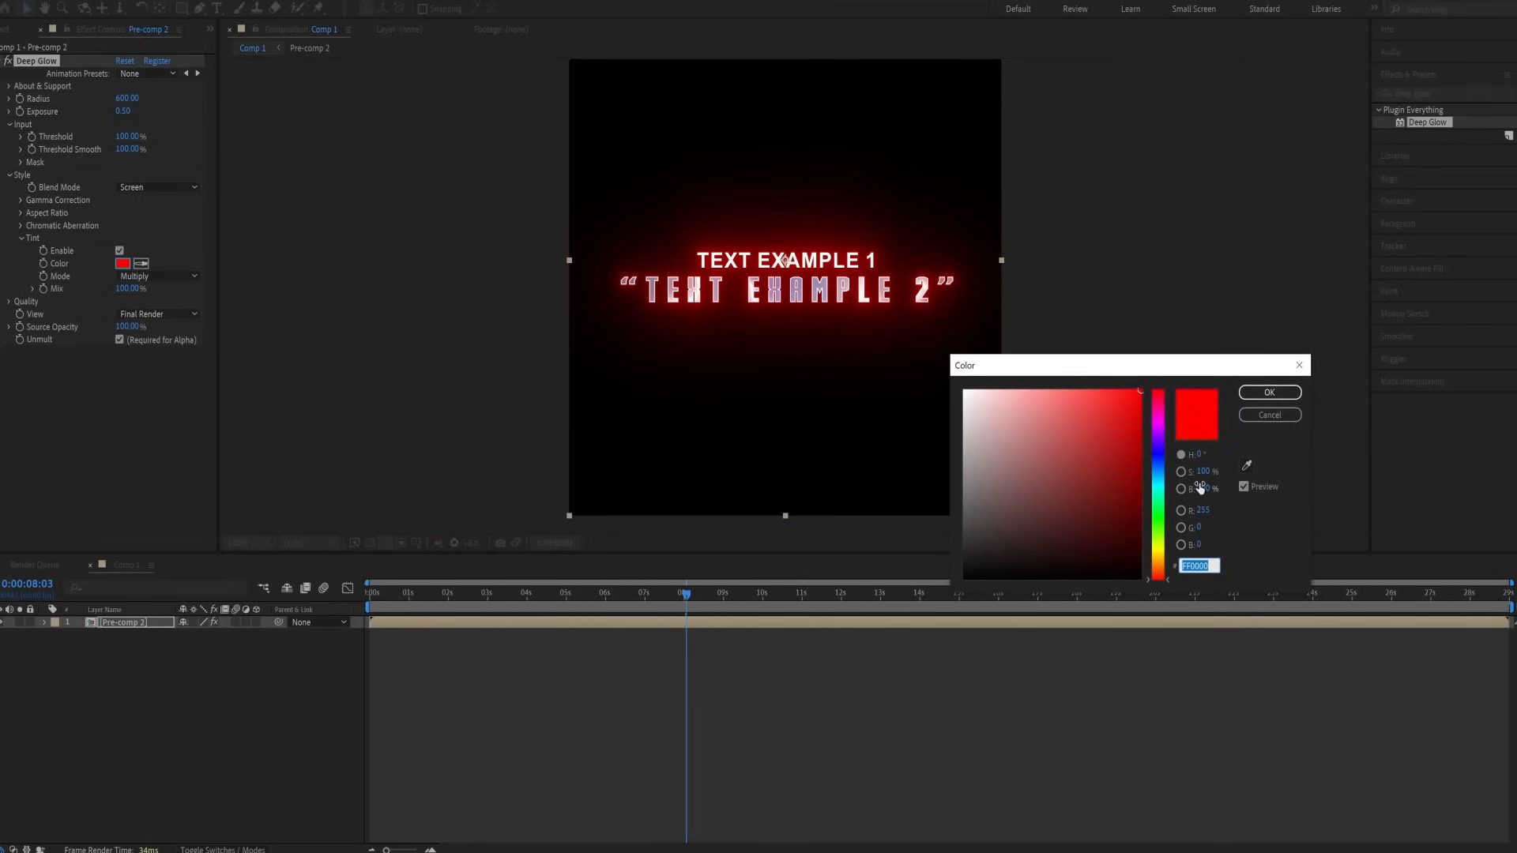
{"action": "left_click", "coordinate": [1269, 392]}
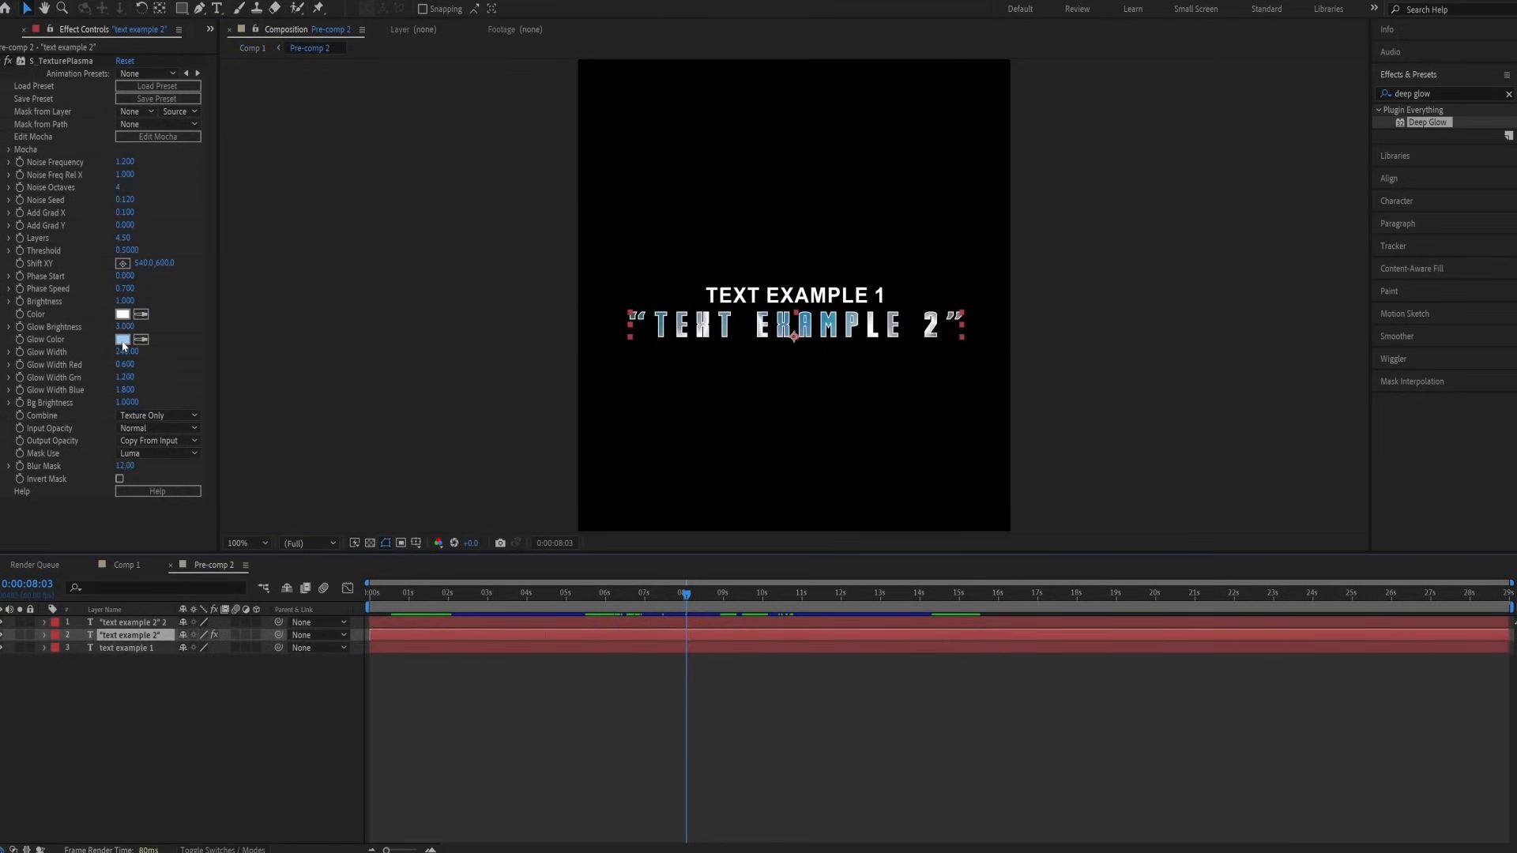
- Make the second line's TexturePlasma glow red, then return to Comp 1
{"action": "left_click", "coordinate": [122, 338]}
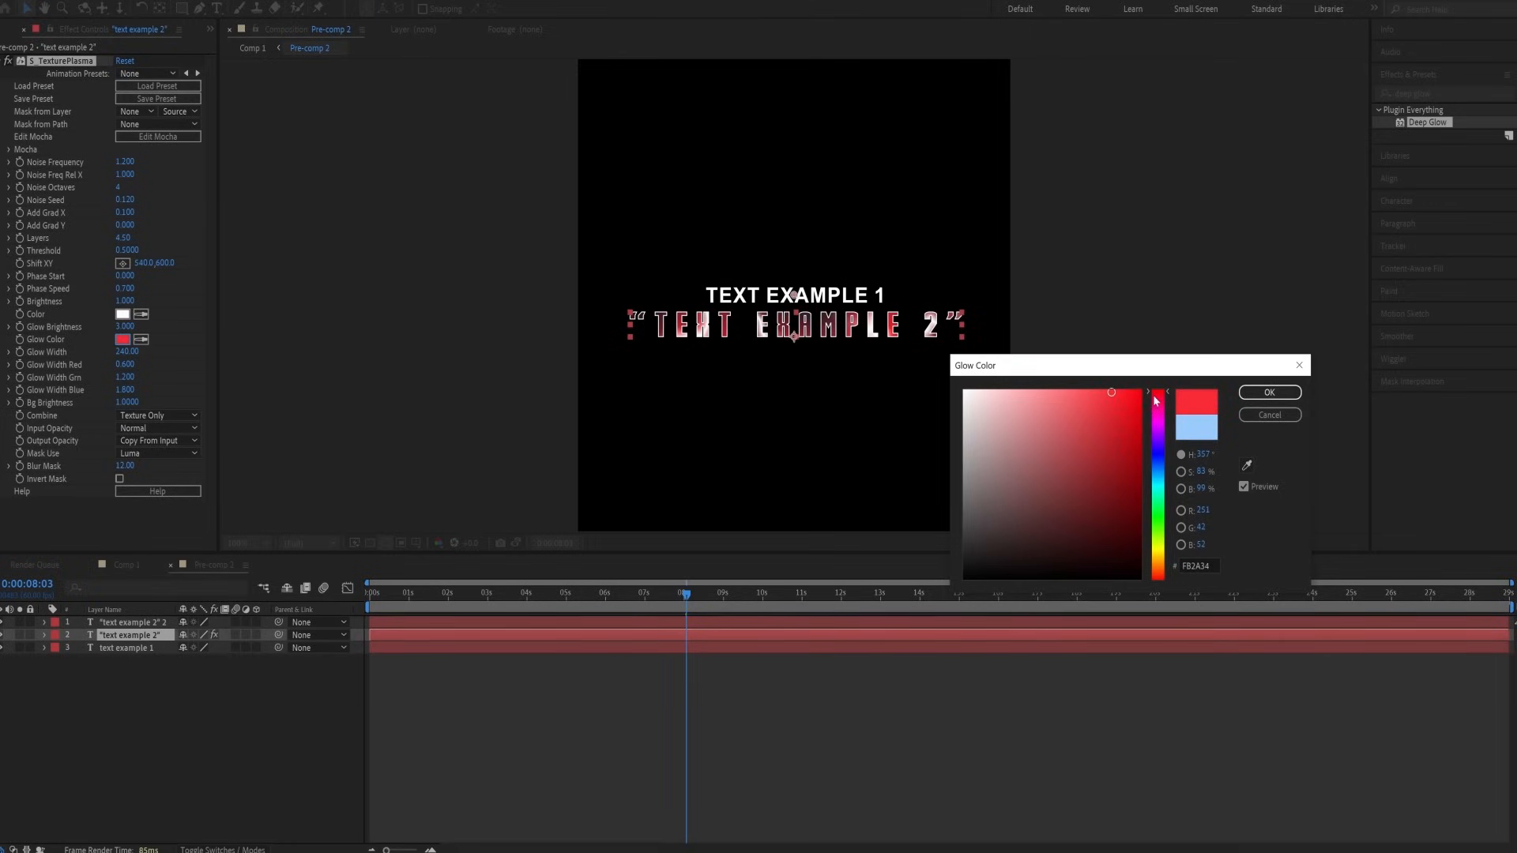
{"action": "left_click", "coordinate": [1269, 393]}
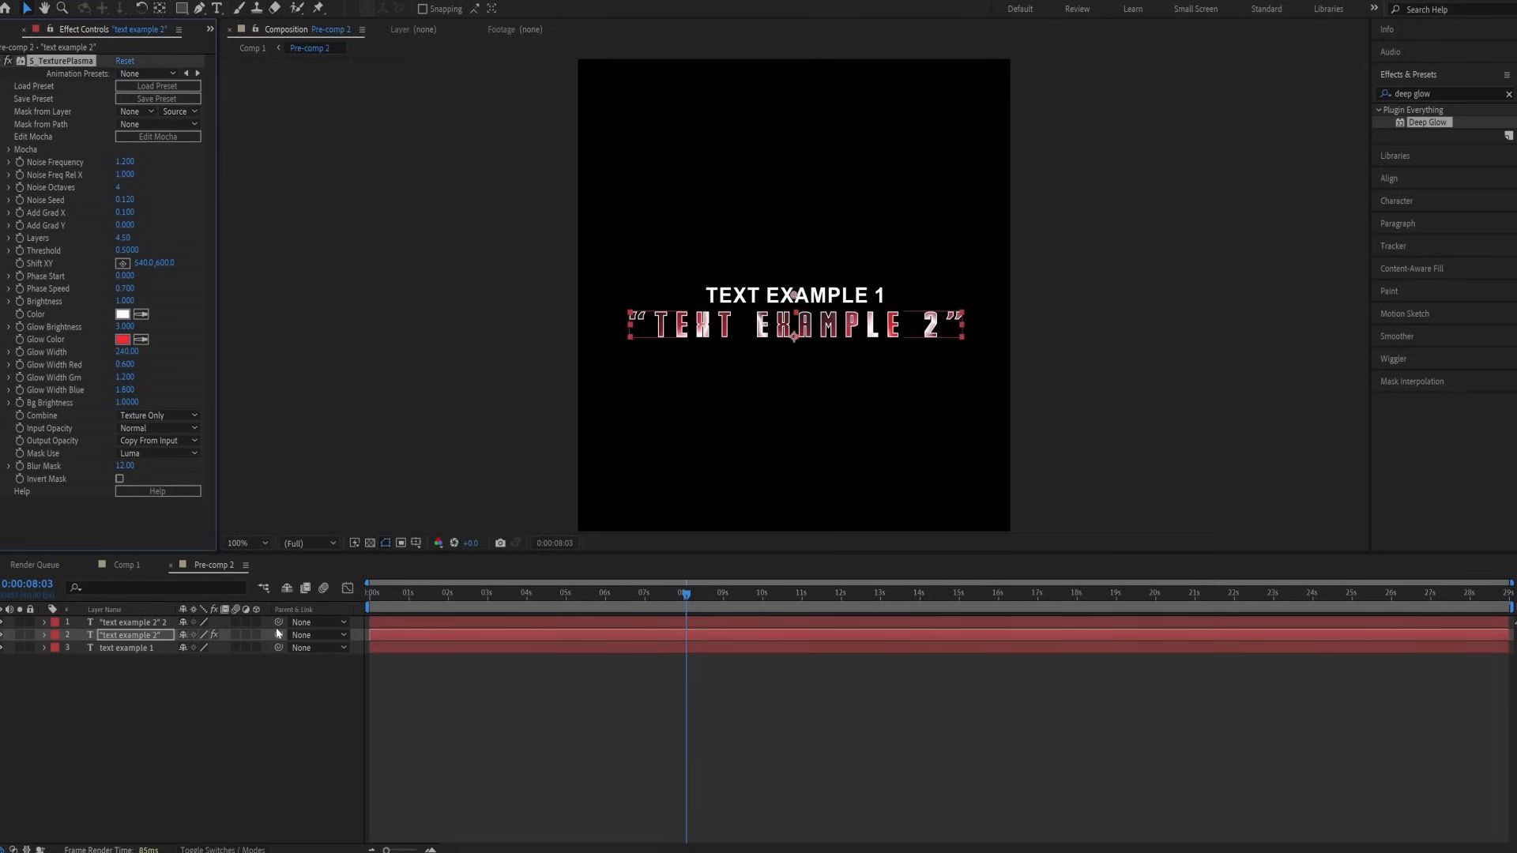
{"action": "left_click", "coordinate": [126, 566]}
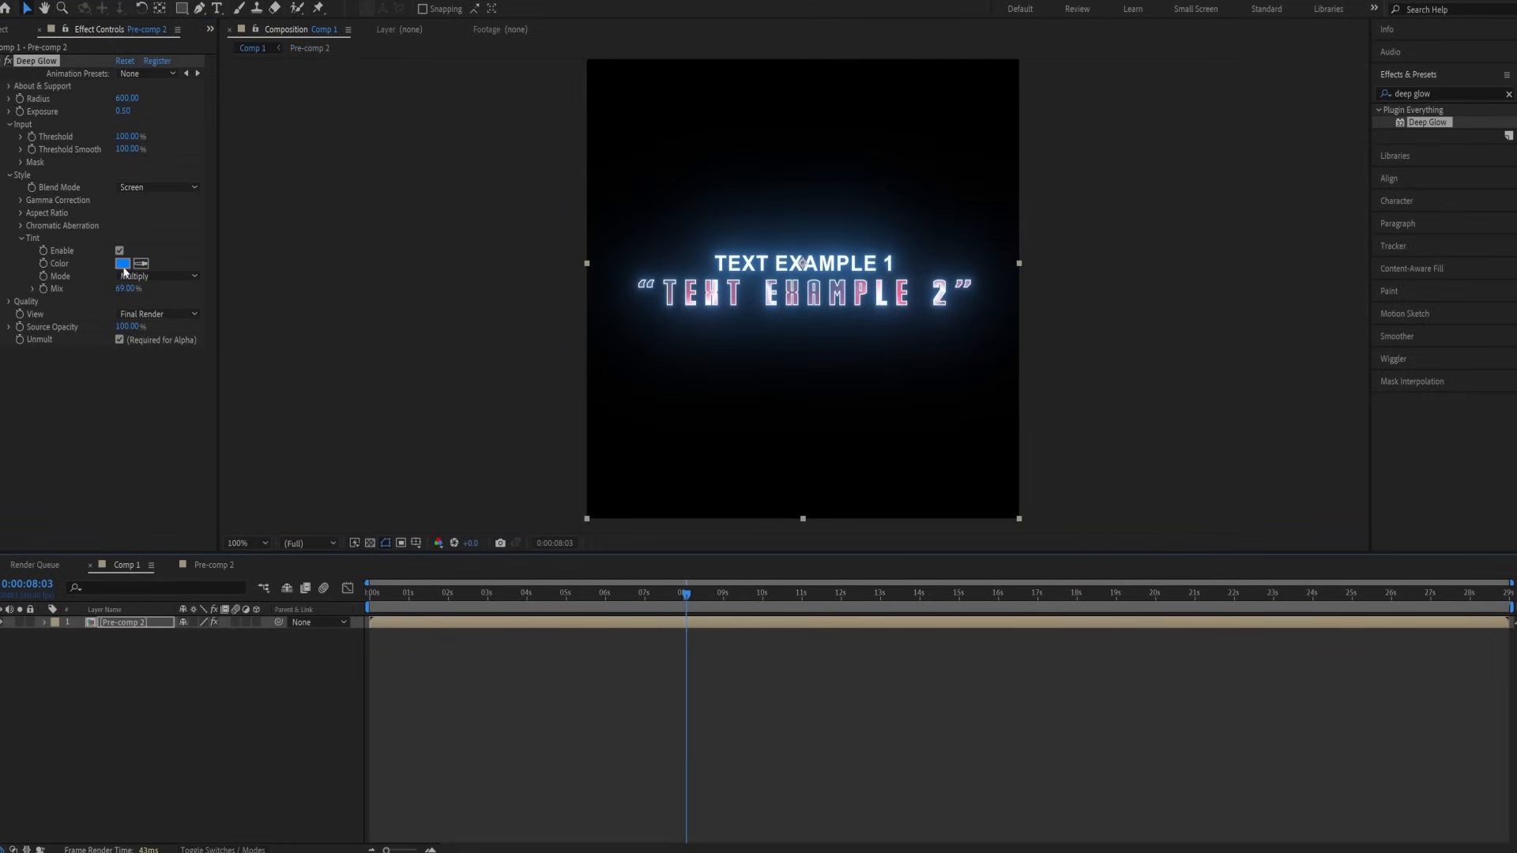
- Set Pre-comp 2's Deep Glow tint colour to red so both text lines glow red
{"action": "left_click", "coordinate": [123, 264]}
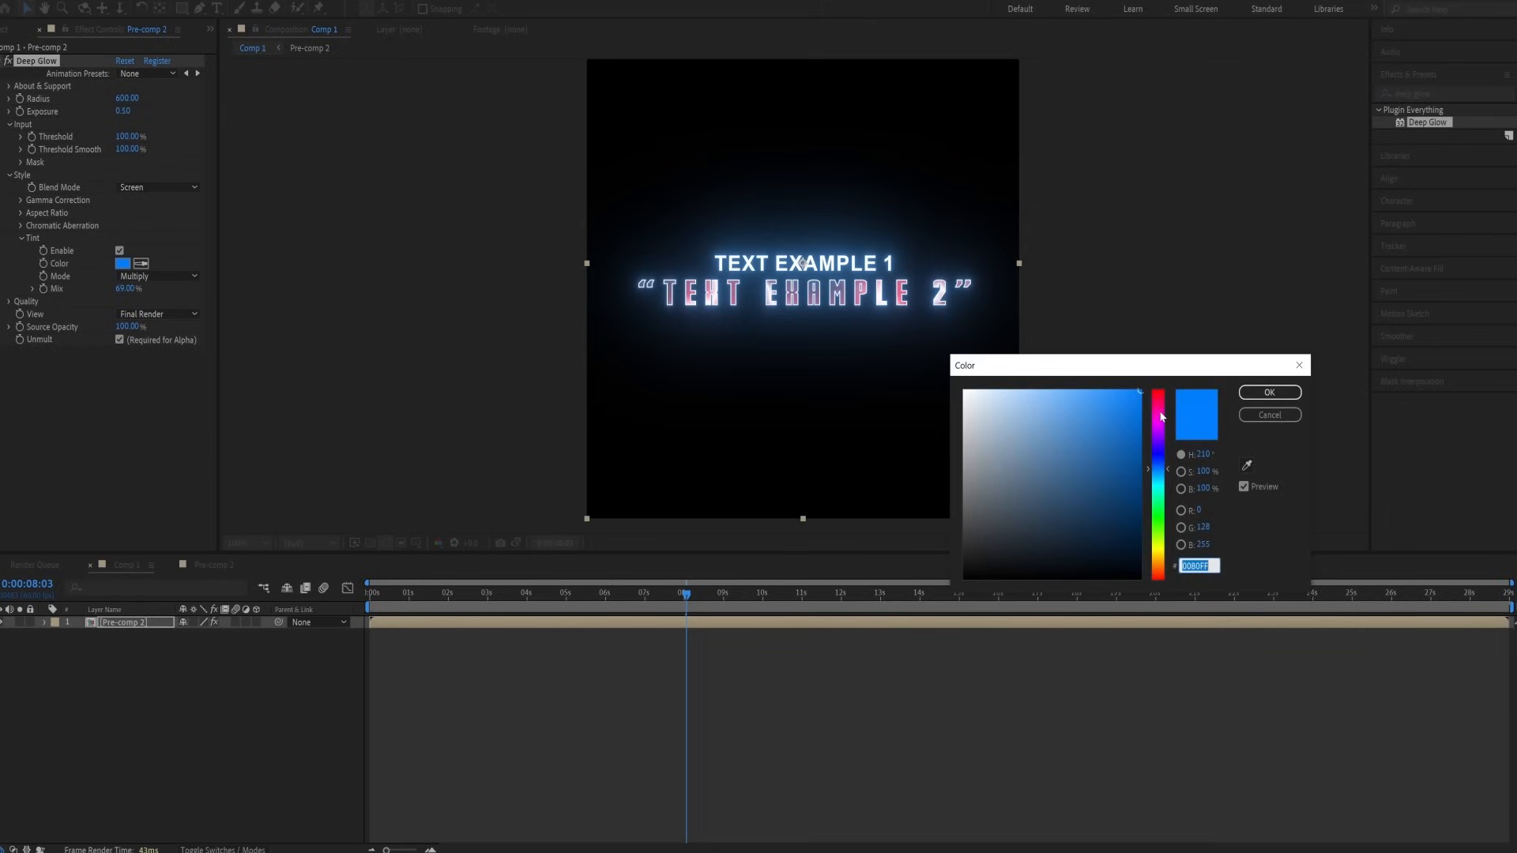
{"action": "left_click", "coordinate": [1159, 389]}
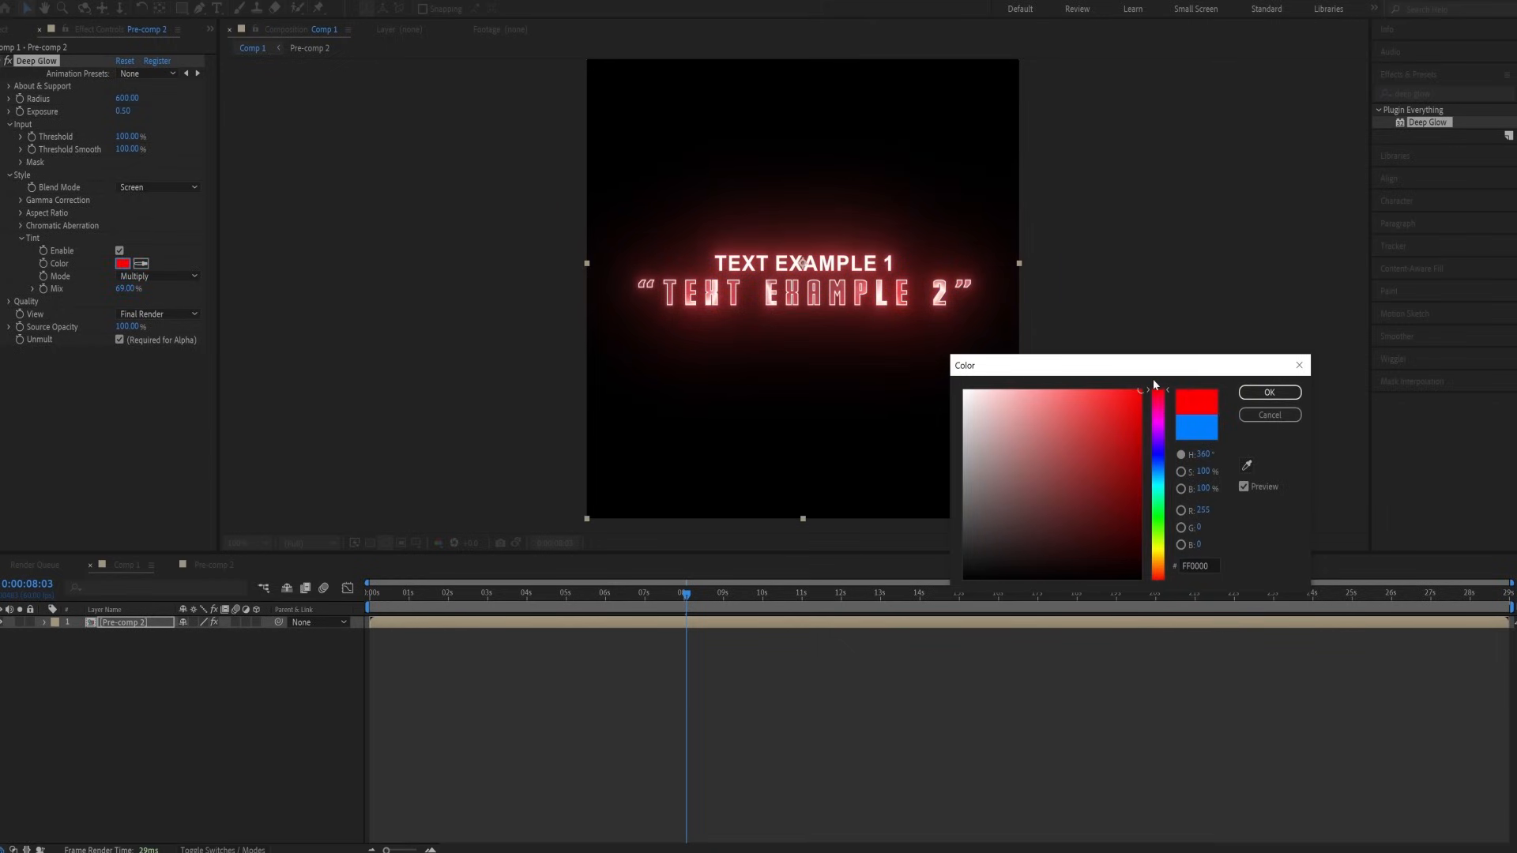
{"action": "left_click", "coordinate": [1270, 392]}
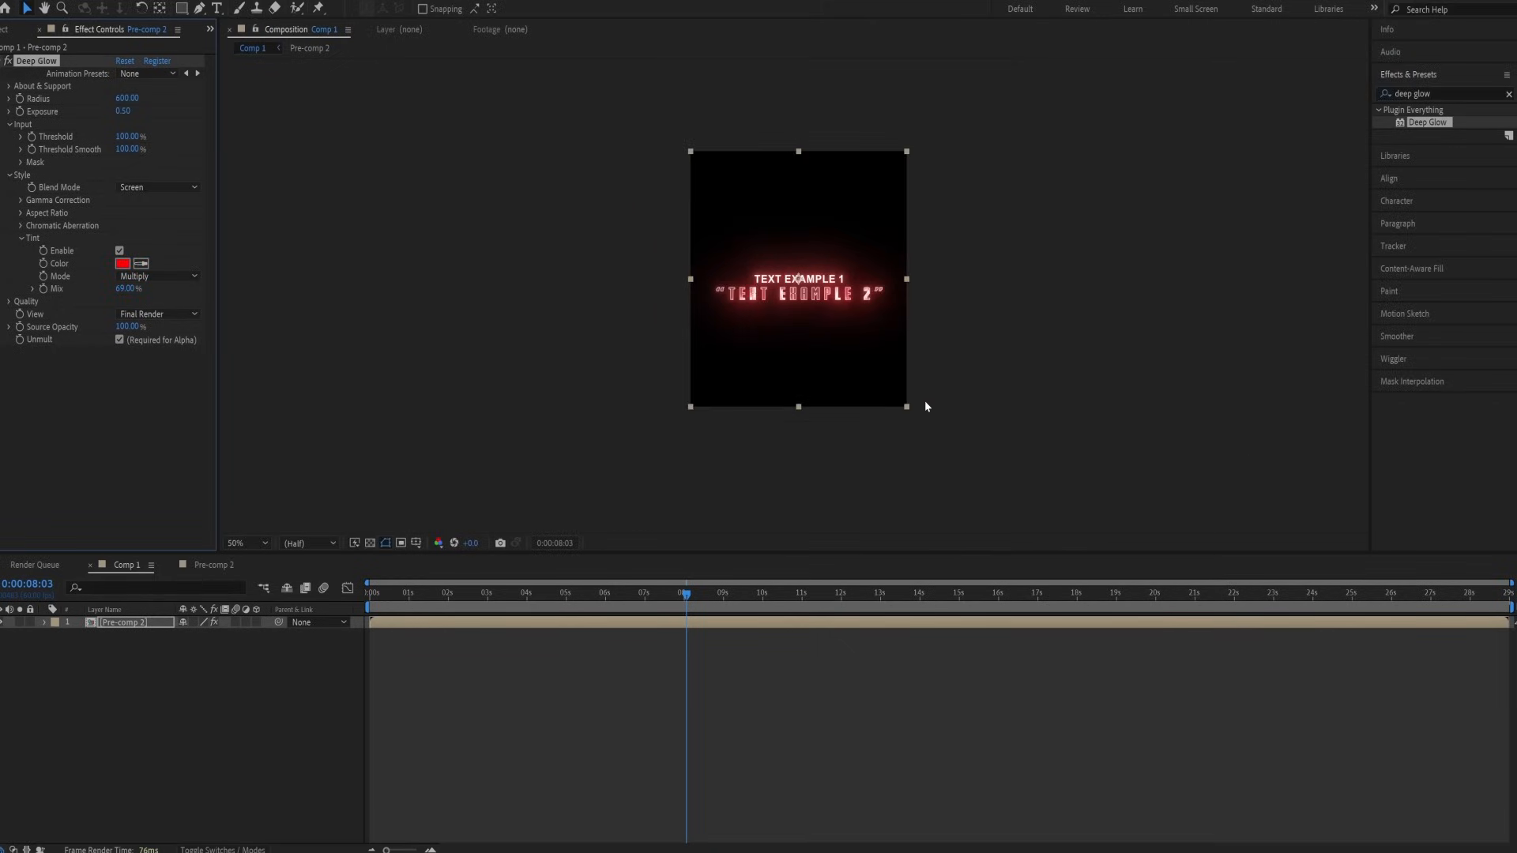